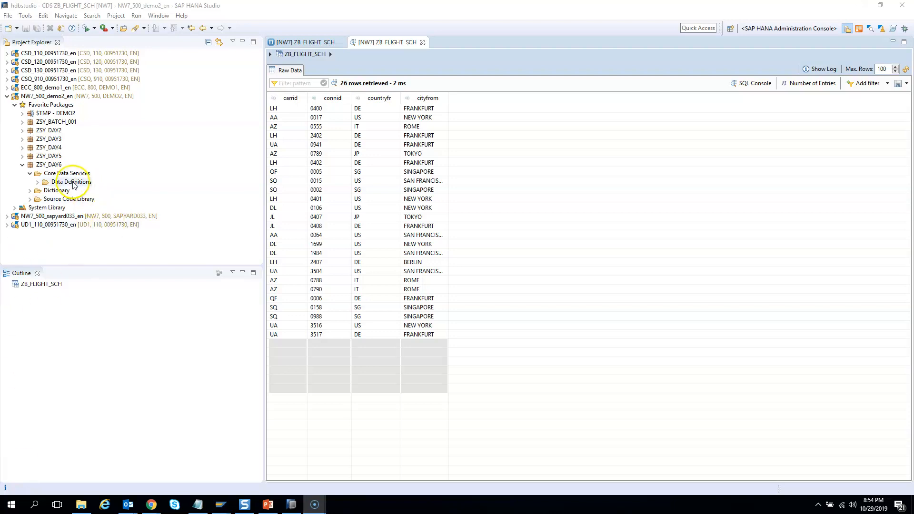
# Start a new access control named ZAC_FLIGHT_SCH, described 'Access Control for Airlines'.
pyautogui.click(67, 173)
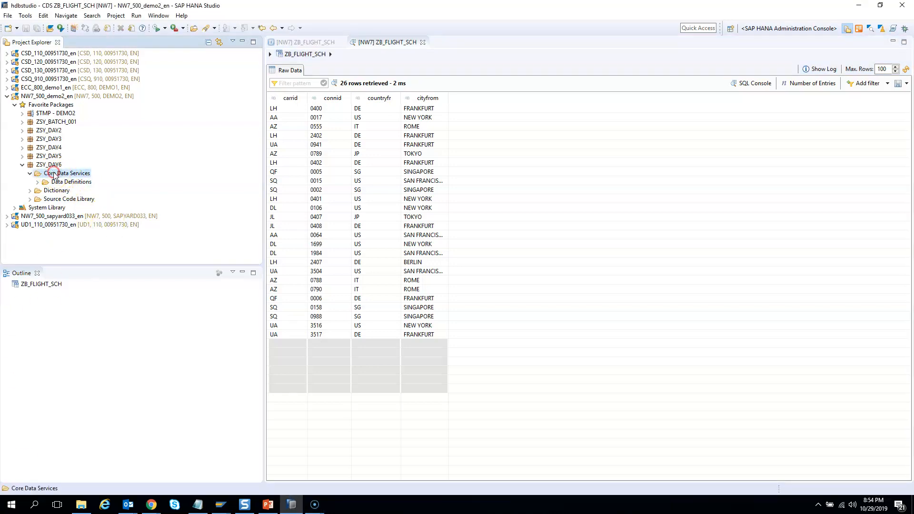
pyautogui.rightClick(65, 174)
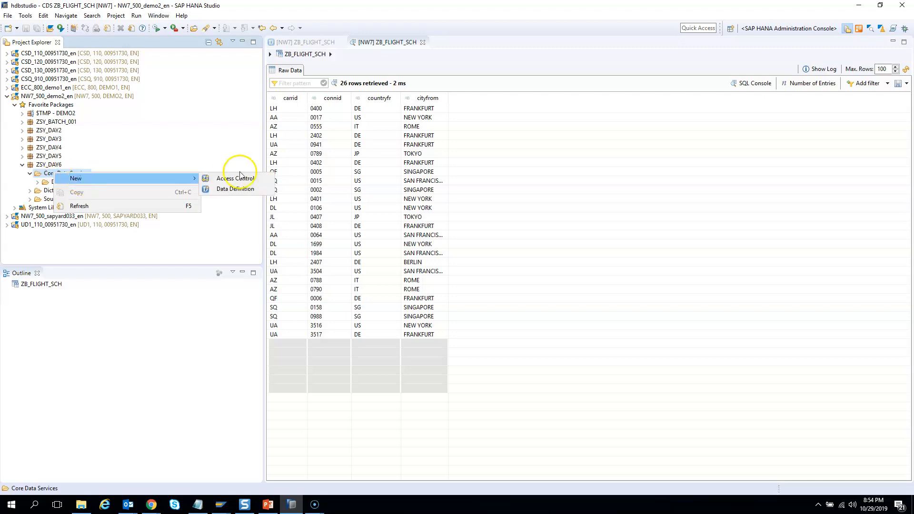
pyautogui.moveTo(236, 179)
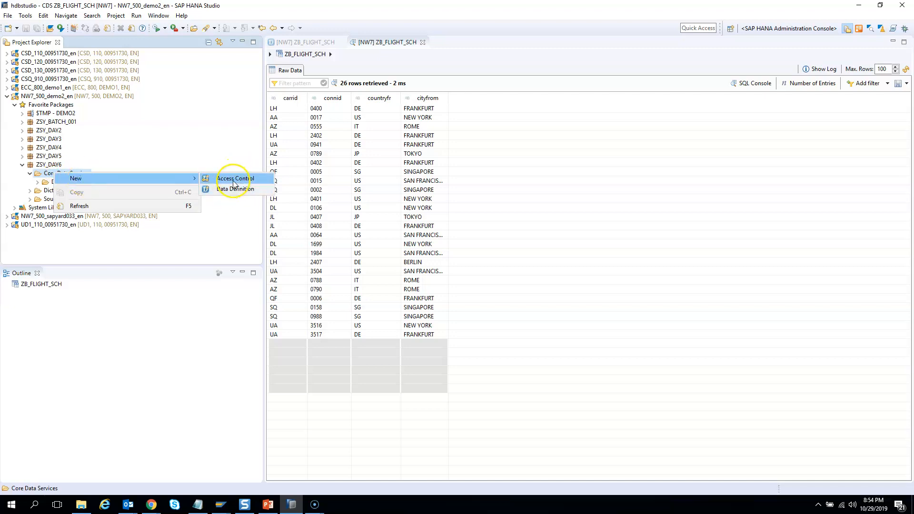
pyautogui.click(236, 179)
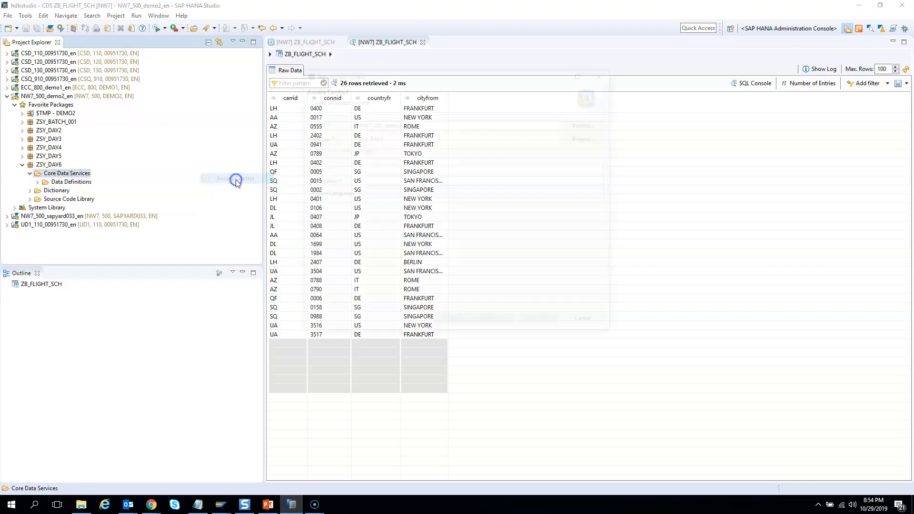
pyautogui.click(236, 179)
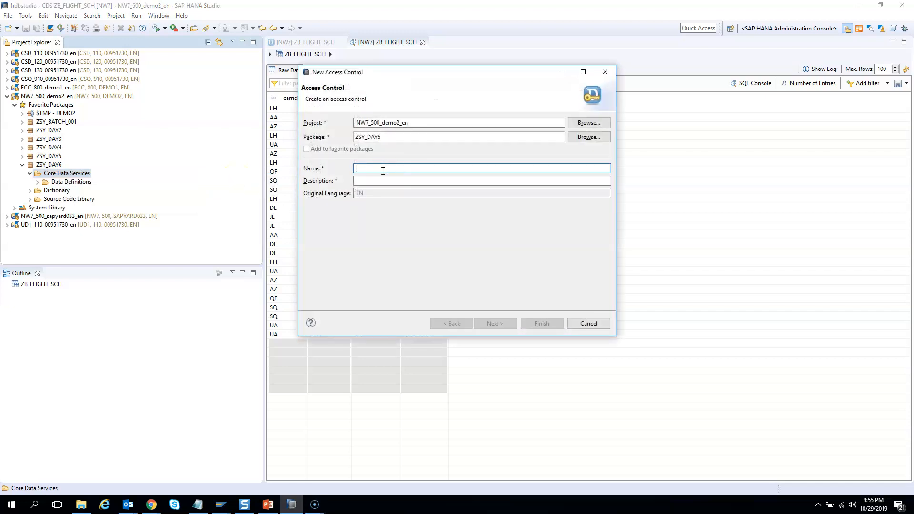
pyautogui.write('Z')
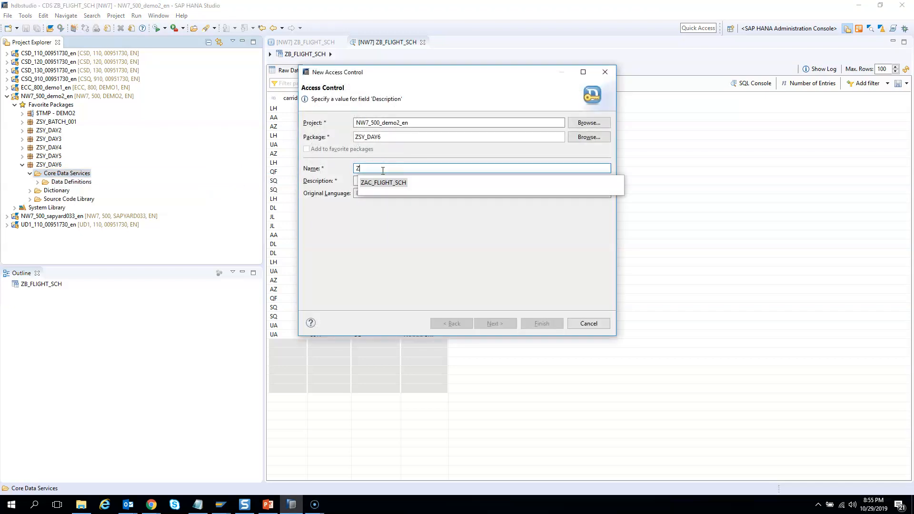
pyautogui.write('AC_FLIGHT_SCH')
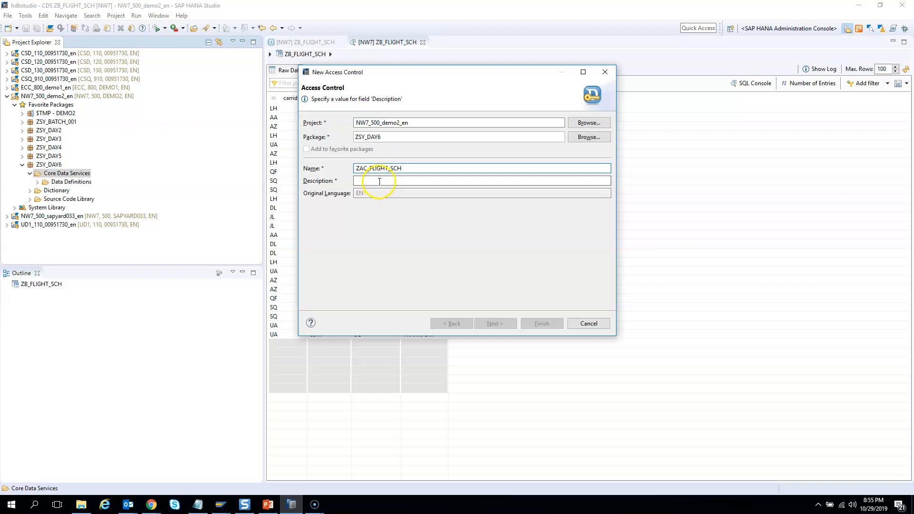
pyautogui.write('A')
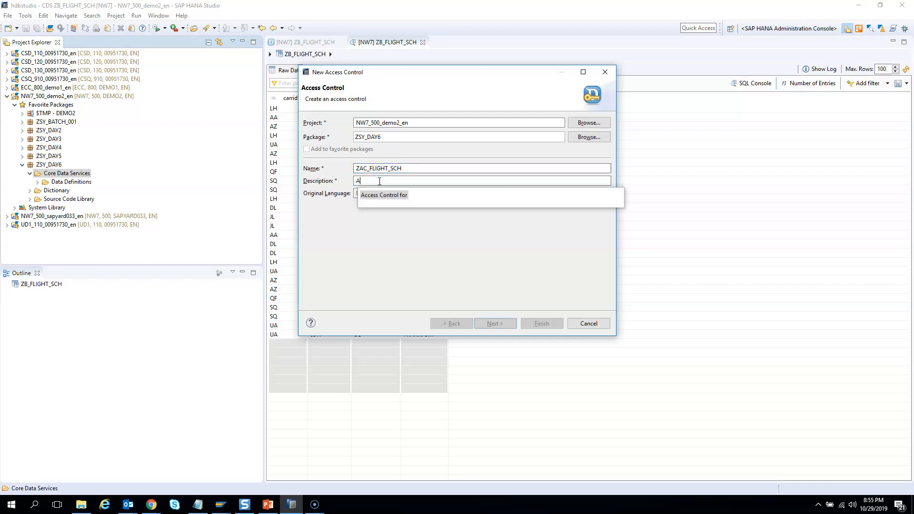
pyautogui.write('Access Contr')
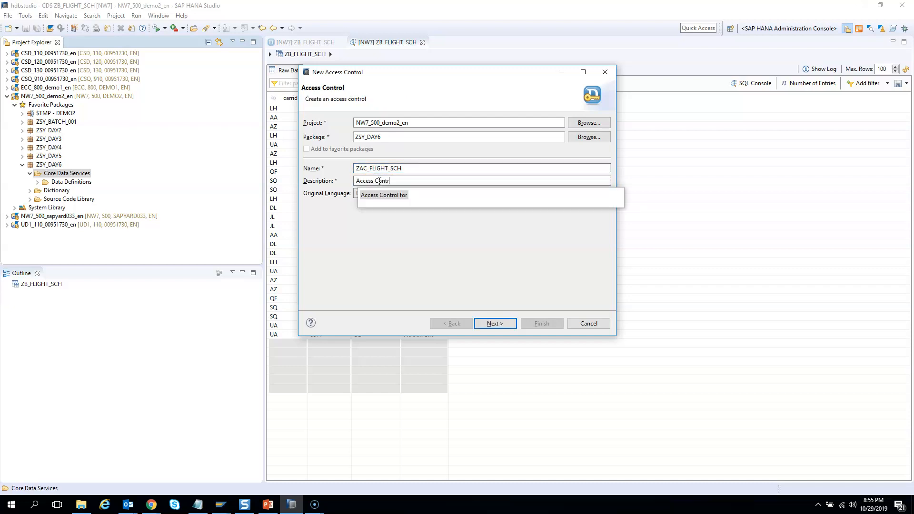
pyautogui.click(384, 195)
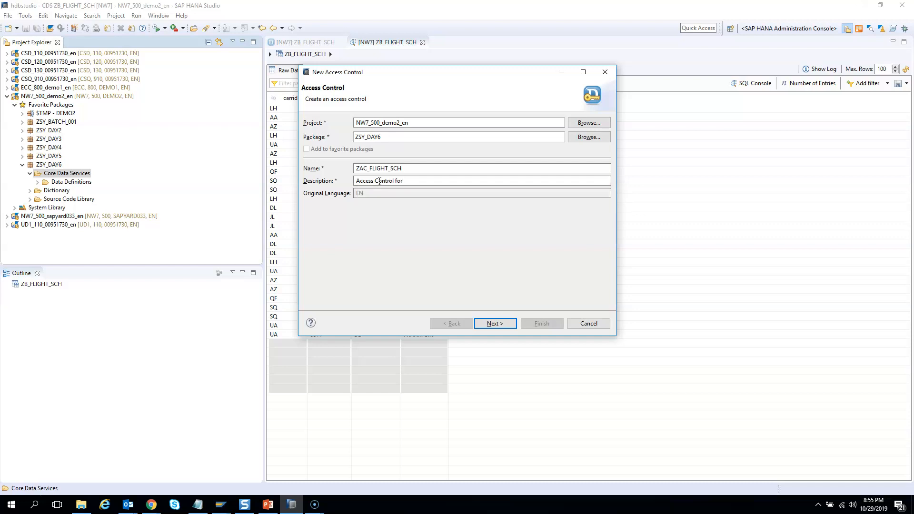
pyautogui.write('Ar')
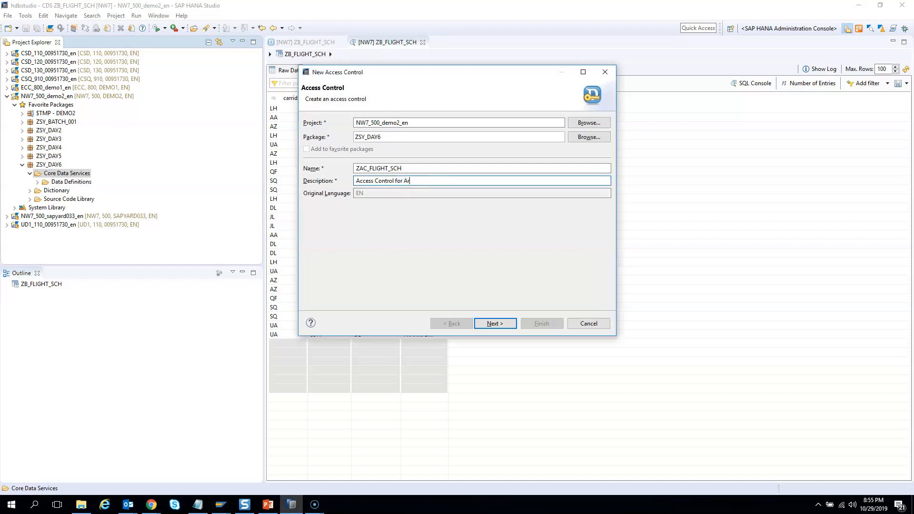
pyautogui.write('ili')
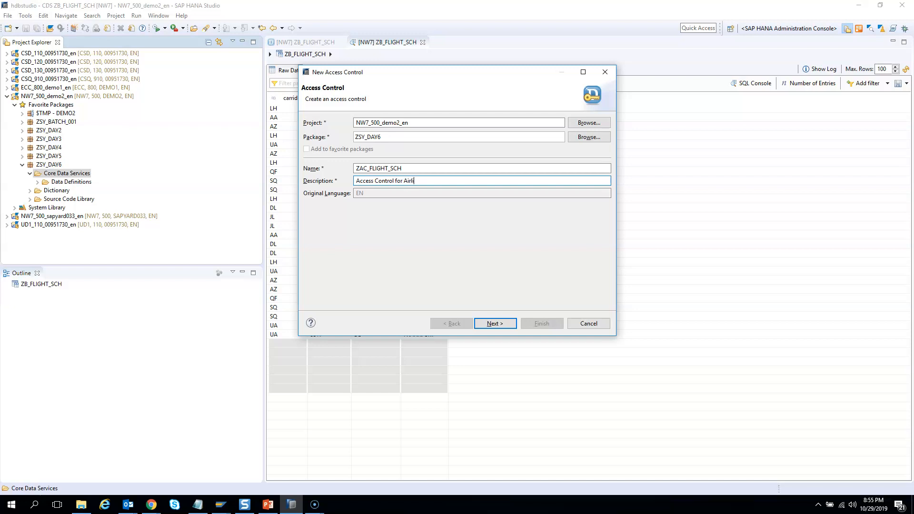
pyautogui.write('nes')
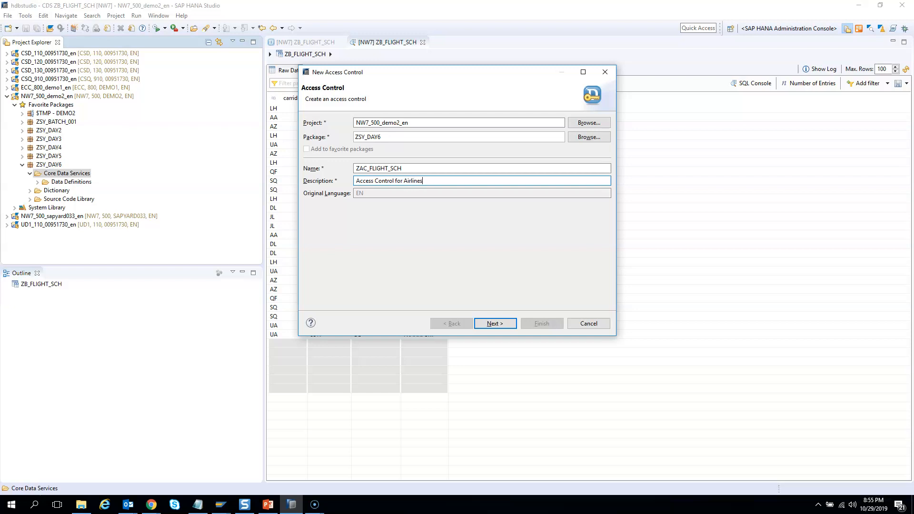
# Assign a transport request and finish creating the access control.
pyautogui.click(493, 322)
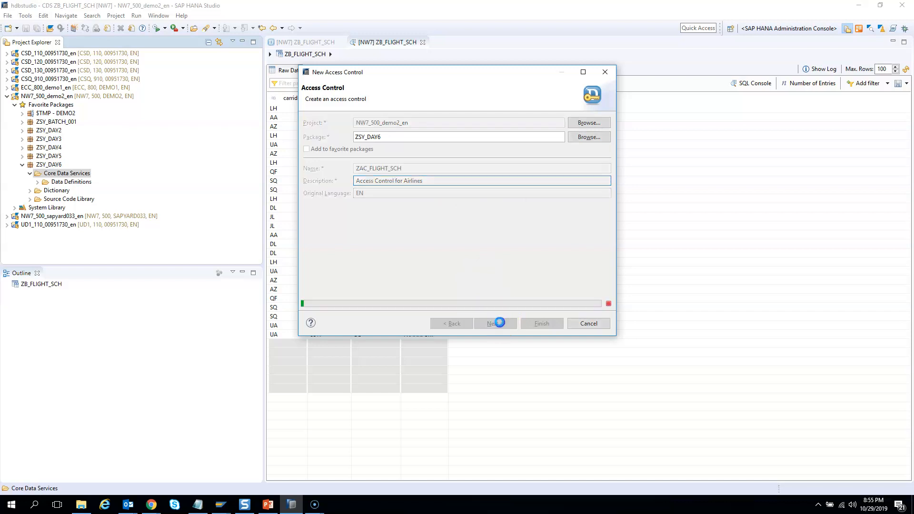
pyautogui.click(494, 324)
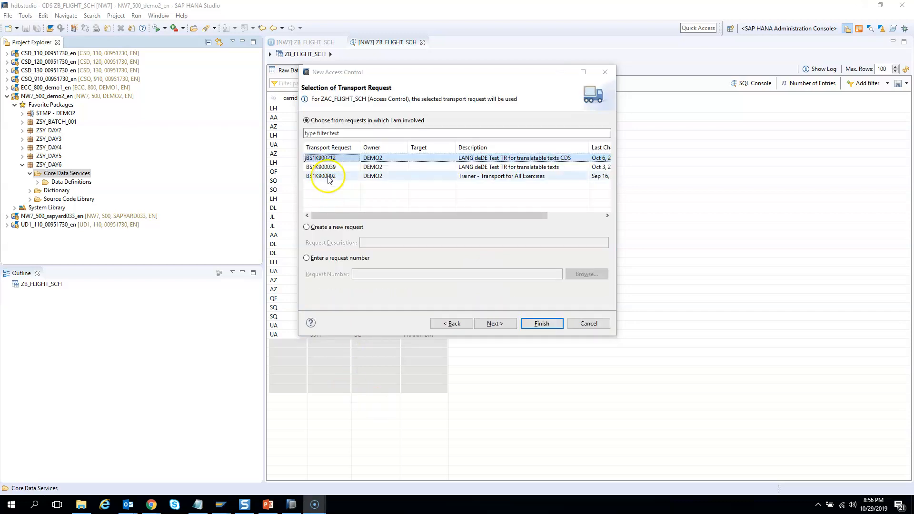
pyautogui.click(540, 323)
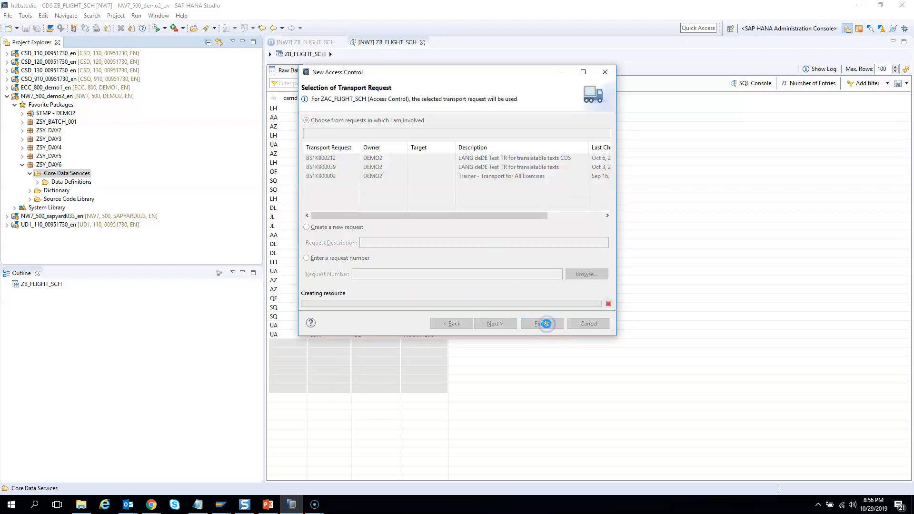
pyautogui.click(541, 324)
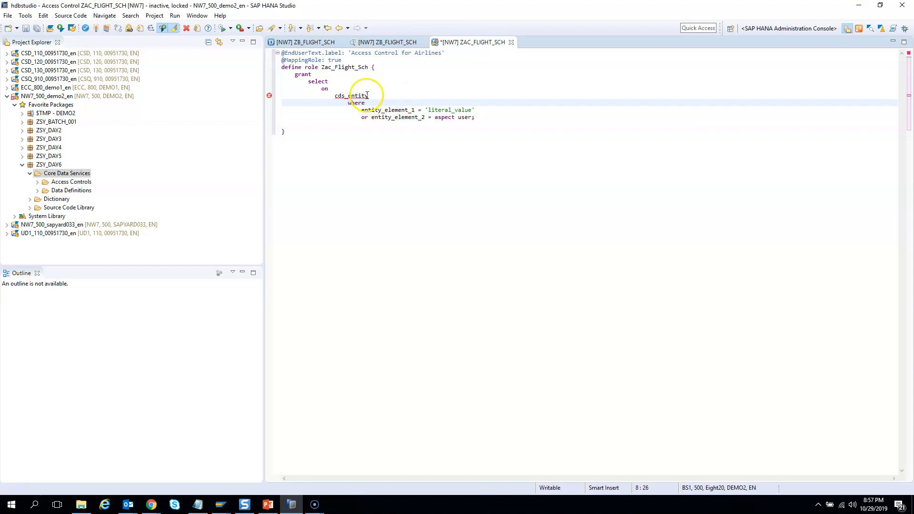
pyautogui.doubleClick(350, 95)
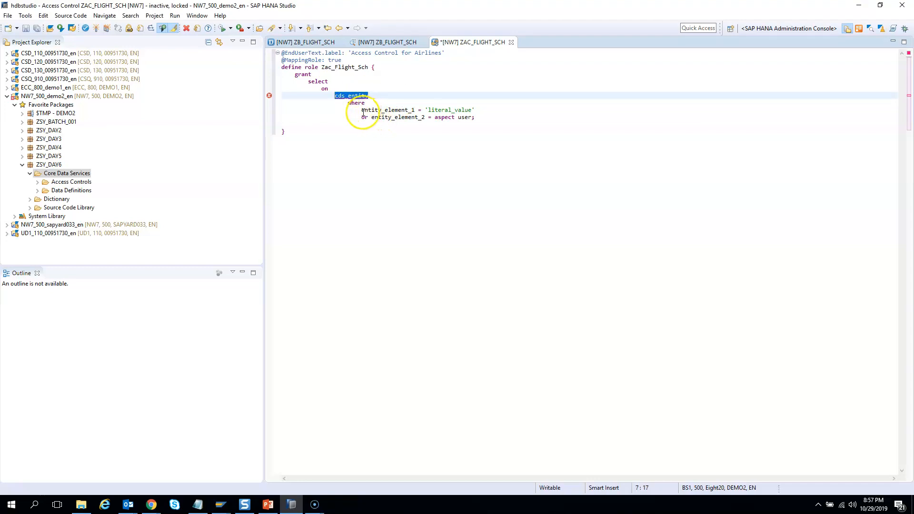
pyautogui.moveTo(360, 109); pyautogui.dragTo(476, 117)
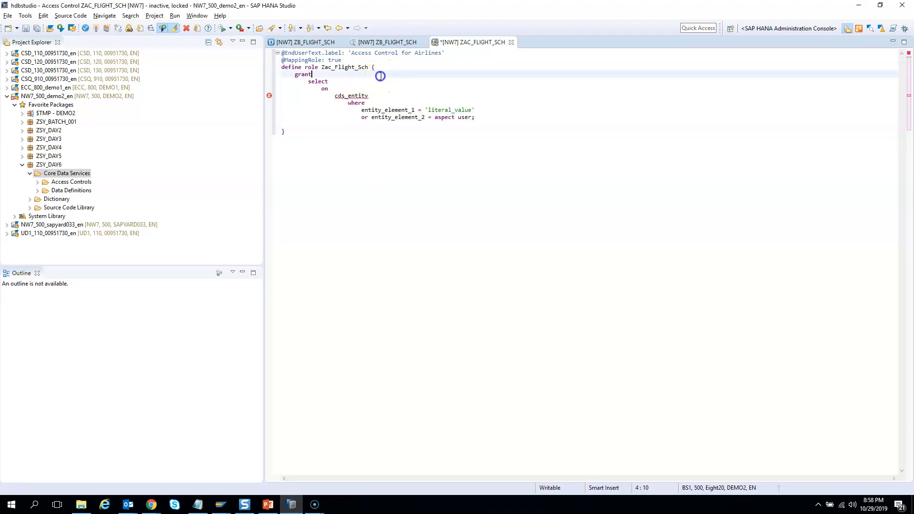
pyautogui.doubleClick(343, 66)
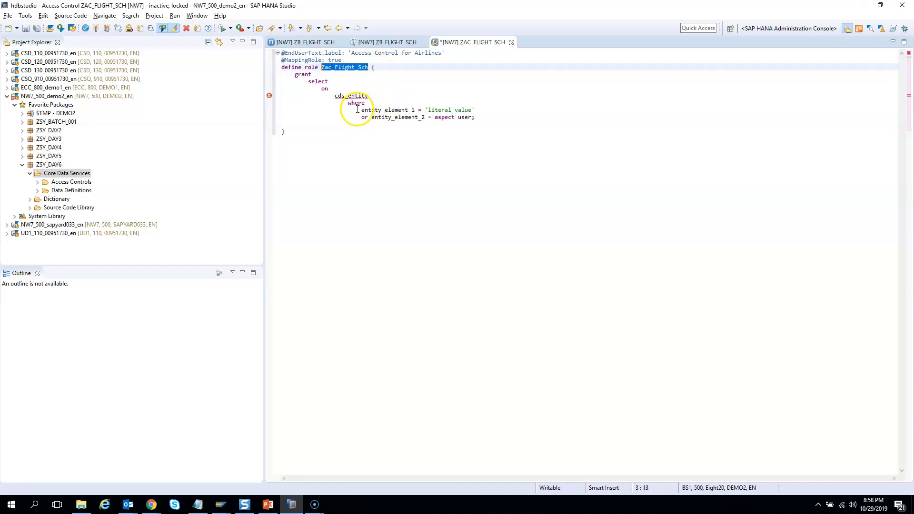
pyautogui.moveTo(359, 109); pyautogui.dragTo(475, 117)
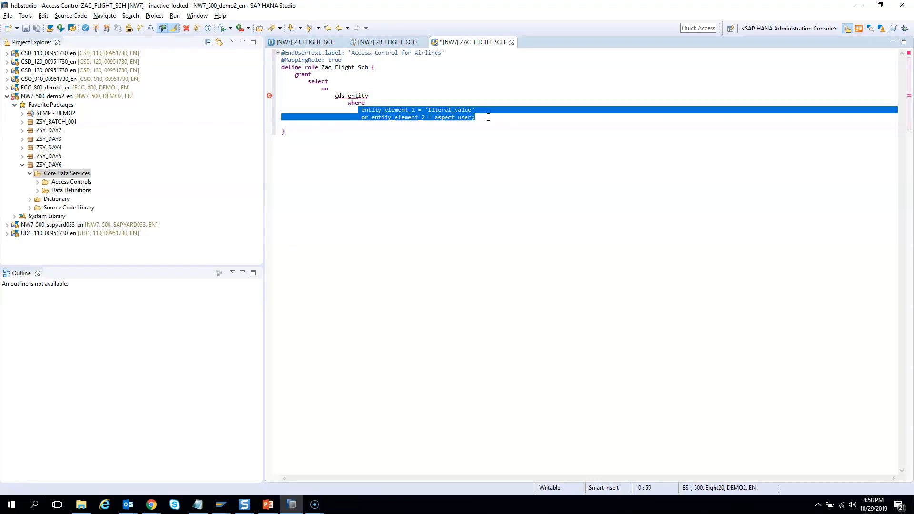
pyautogui.click(334, 96)
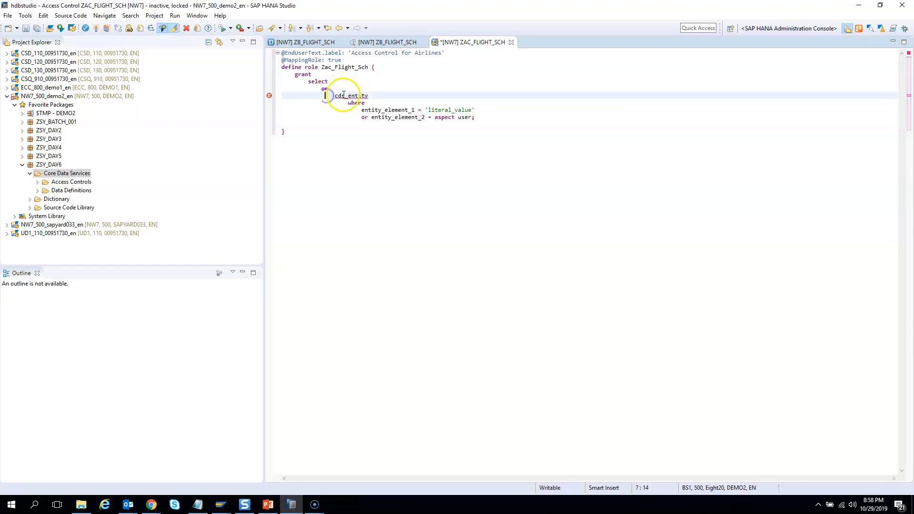
# Replace the placeholder entity with ZB_FLIGHT_SCH and comment out the placeholder condition with //.
pyautogui.click(303, 42)
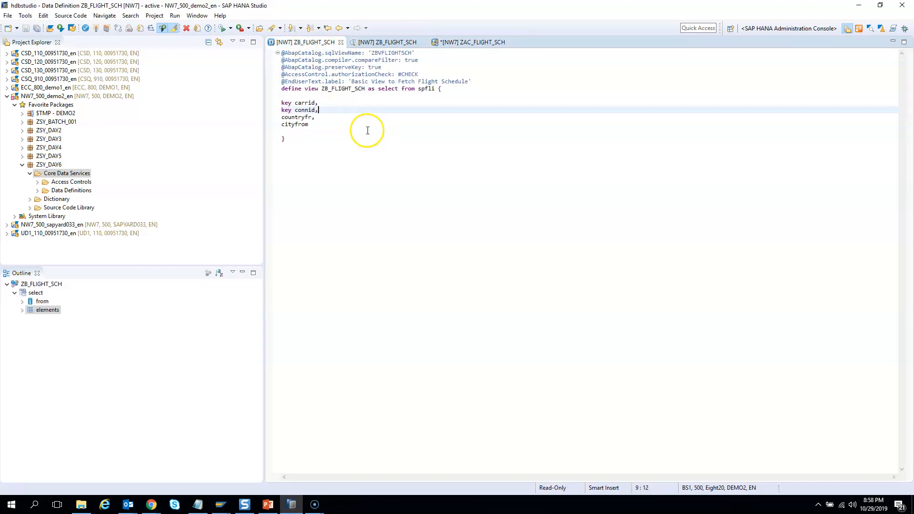
pyautogui.doubleClick(340, 88)
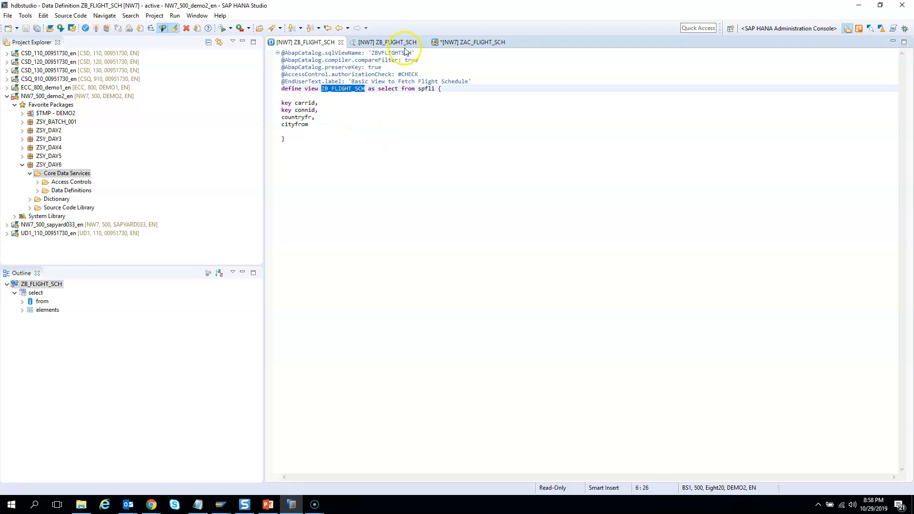
pyautogui.click(472, 42)
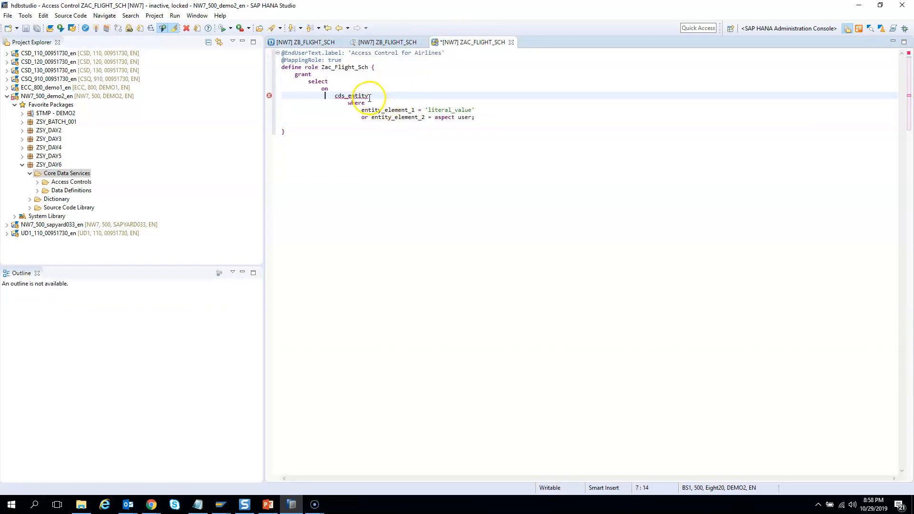
pyautogui.write('ZB_FLIGHT_SCH')
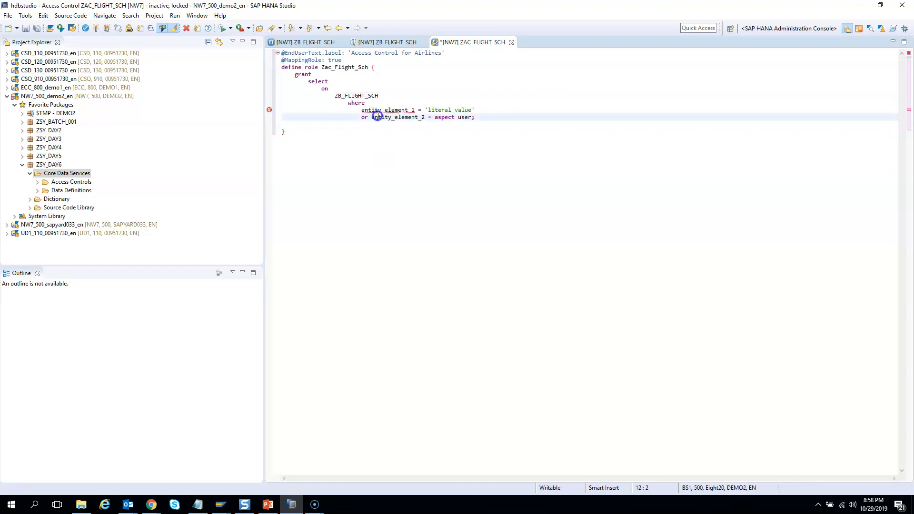
pyautogui.click(284, 112)
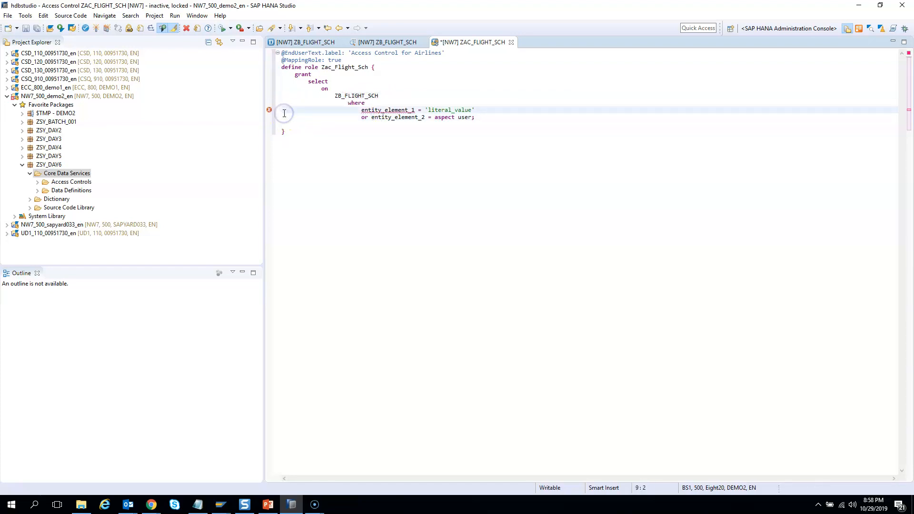
pyautogui.write('//')
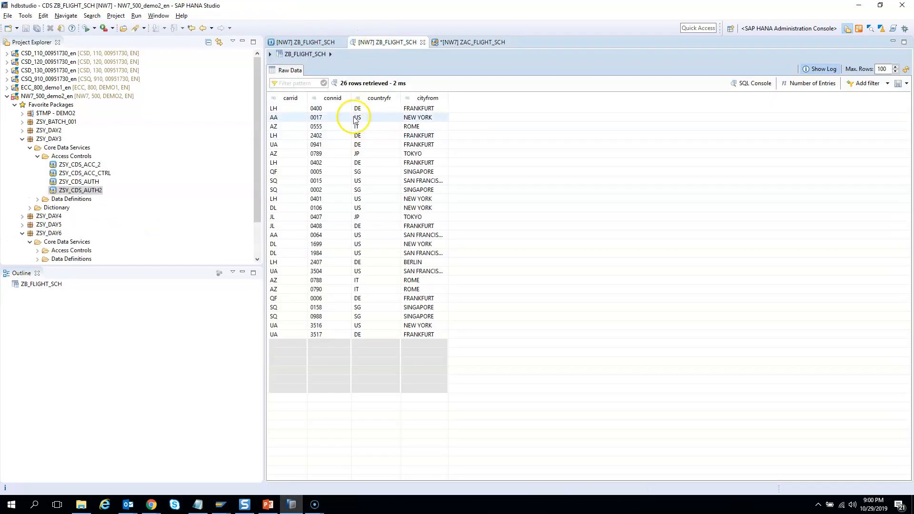
# Add the condition carrid = 'SQ'; to the ZAC_FLIGHT_SCH where clause.
pyautogui.click(275, 317)
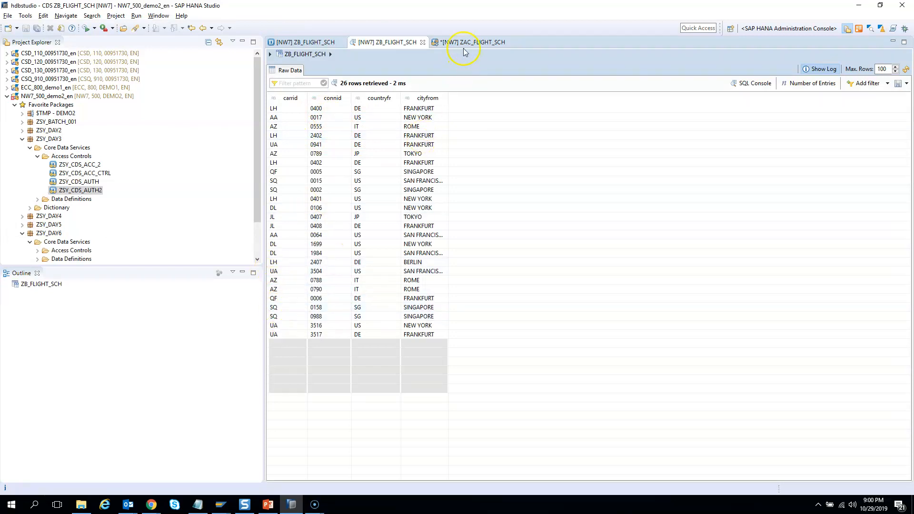
pyautogui.click(470, 42)
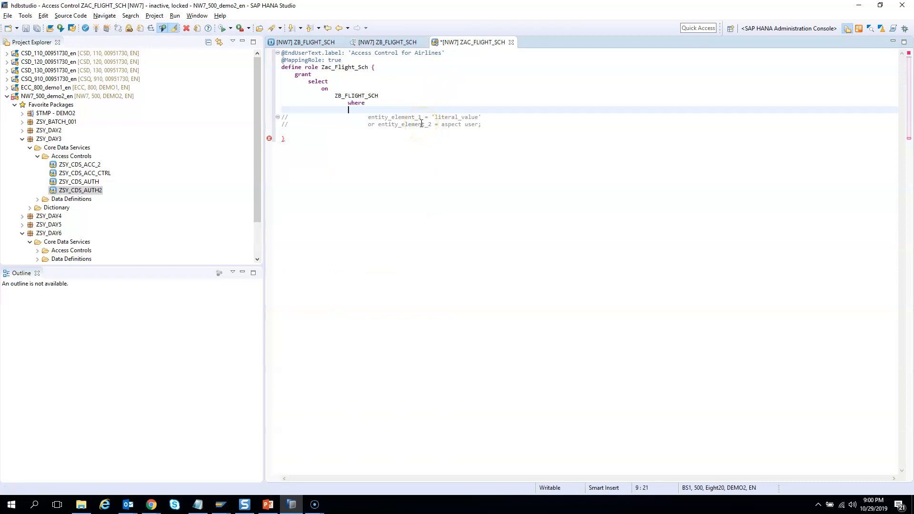
pyautogui.write('carrid')
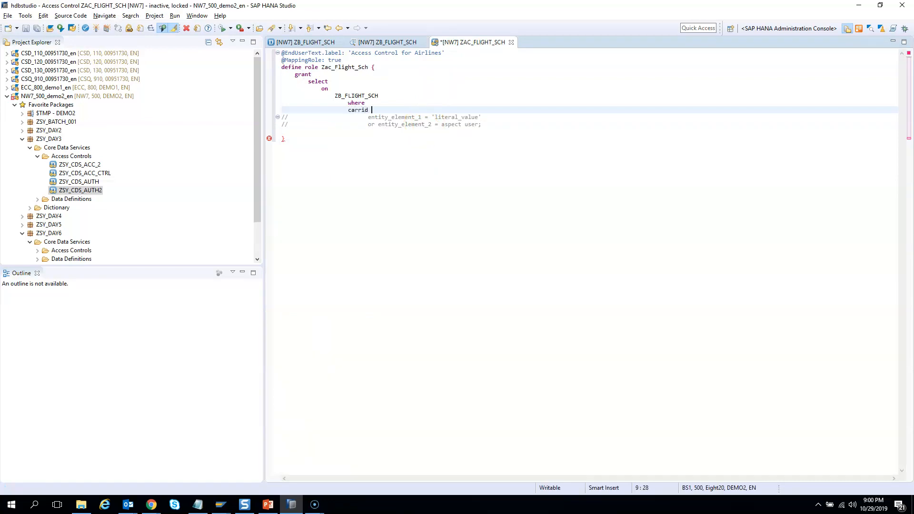
pyautogui.write("= 'S")
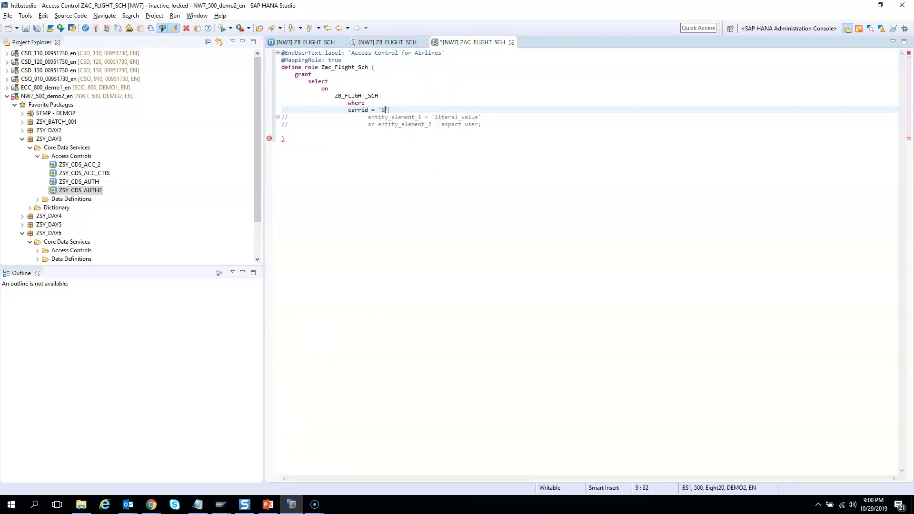
pyautogui.write('Q')
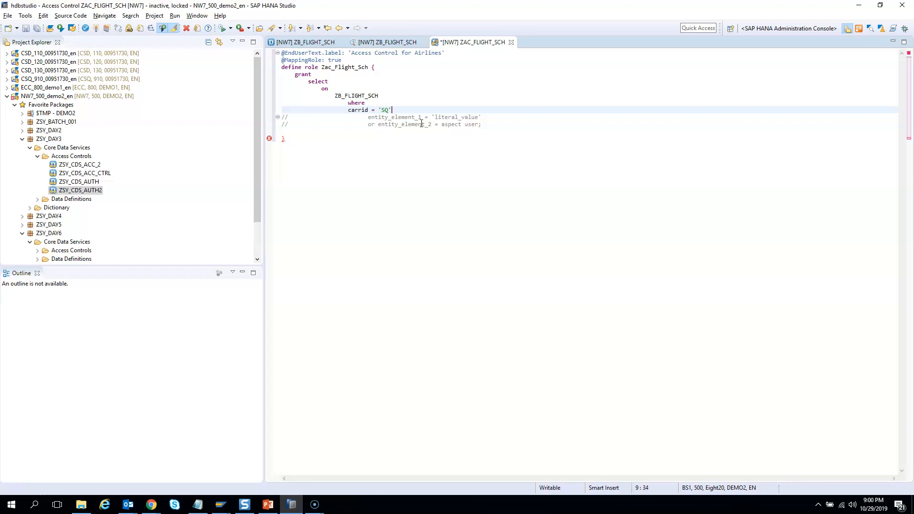
pyautogui.write(';')
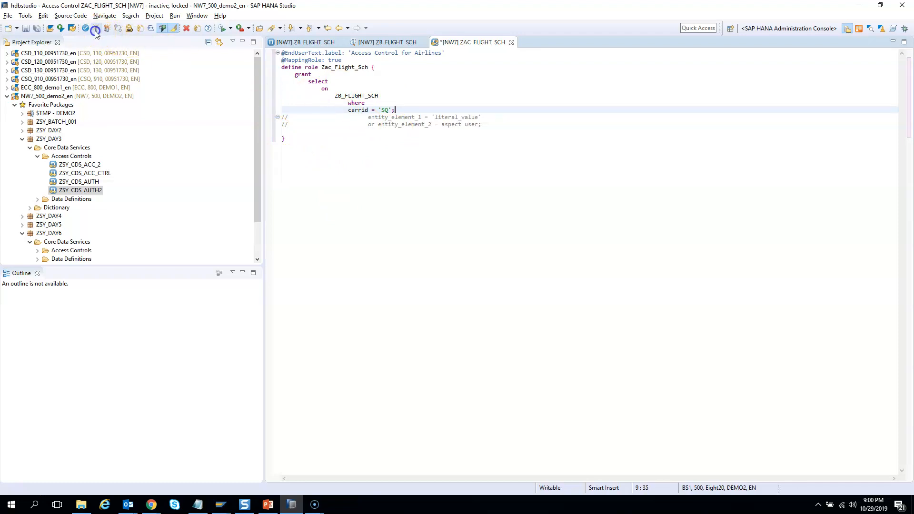
# Activate ZAC_FLIGHT_SCH with its carrid = 'SQ' rule from the toolbar.
pyautogui.click(94, 28)
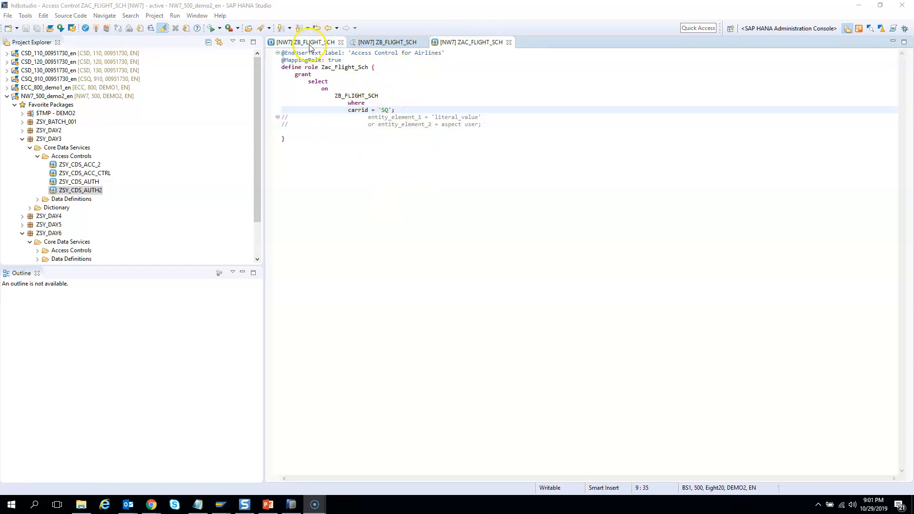
# Remove the #CHECK value from ZB_FLIGHT_SCH's authorizationCheck annotation to pick #NOT_ALLOWED.
pyautogui.click(306, 42)
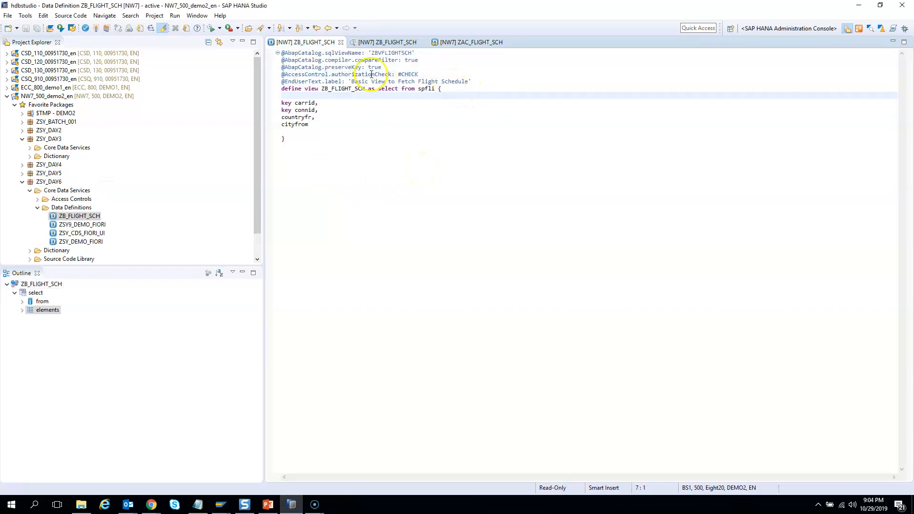
pyautogui.doubleClick(347, 74)
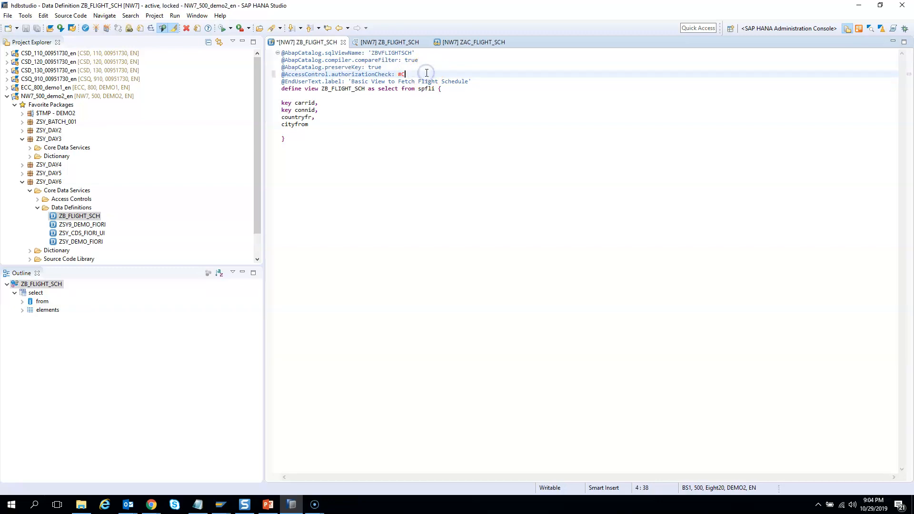
pyautogui.press('Backspace')
pyautogui.write('NOT_ALLOWED')
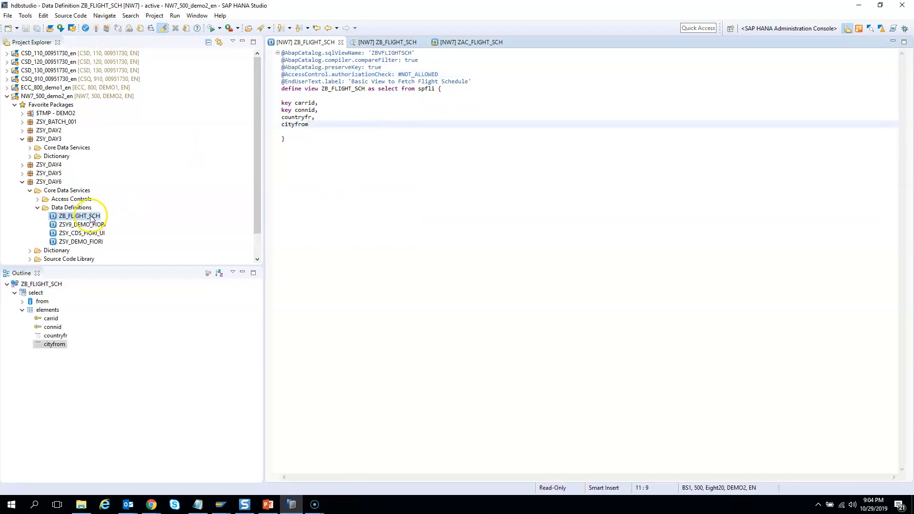
# Preview ZB_FLIGHT_SCH data (still 26 rows), then return to its definition.
pyautogui.rightClick(78, 215)
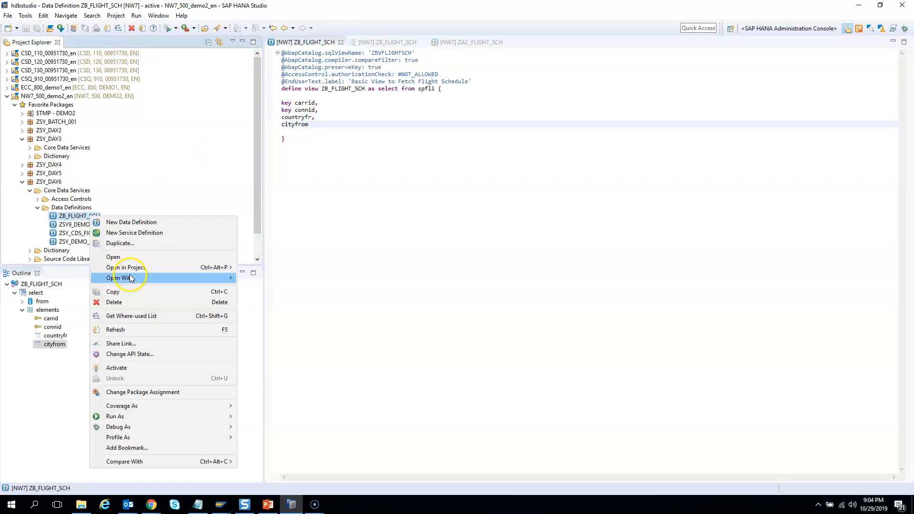
pyautogui.moveTo(161, 286)
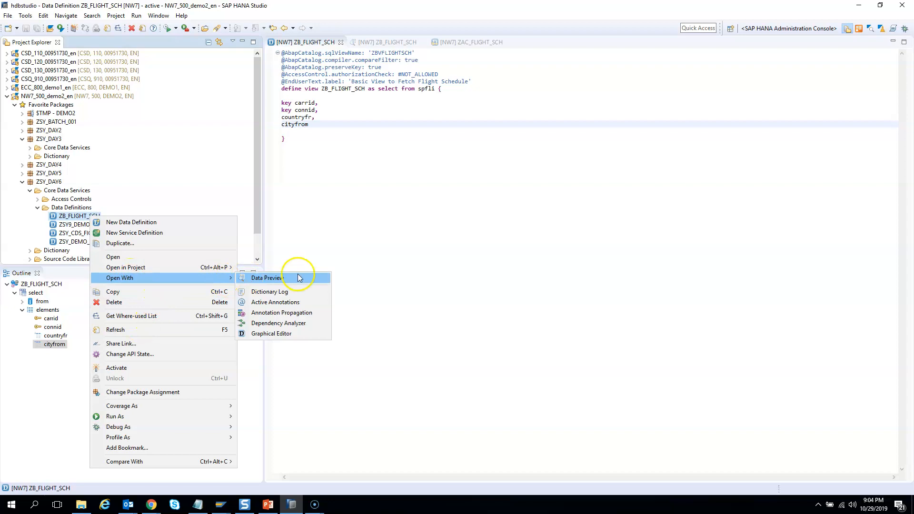
pyautogui.click(266, 277)
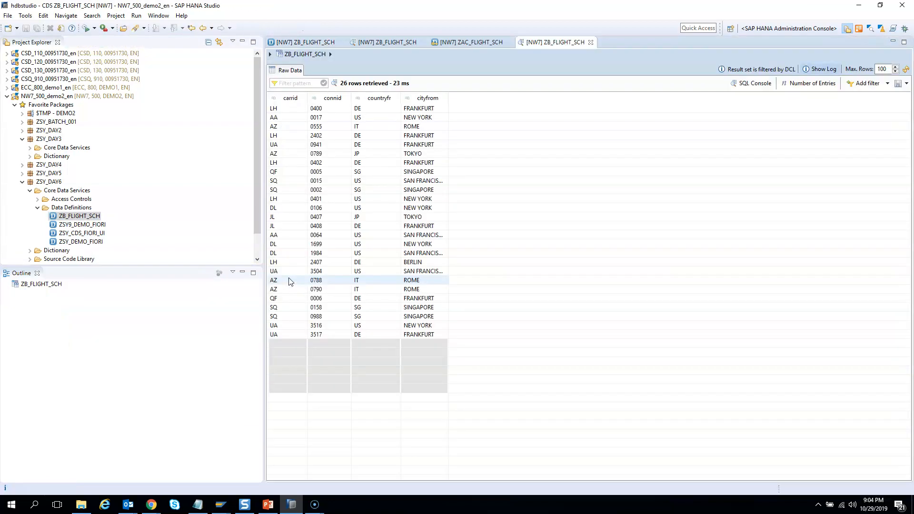
pyautogui.moveTo(441, 199)
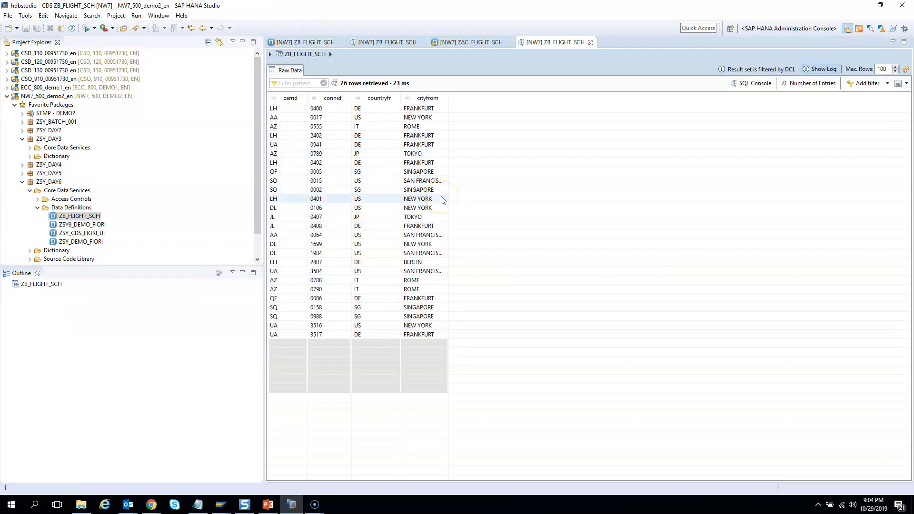
pyautogui.moveTo(343, 78)
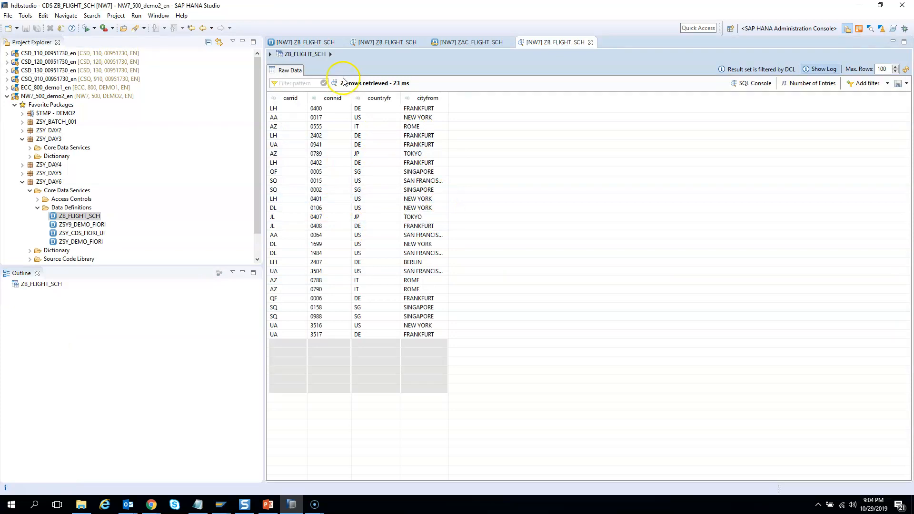
pyautogui.click(303, 42)
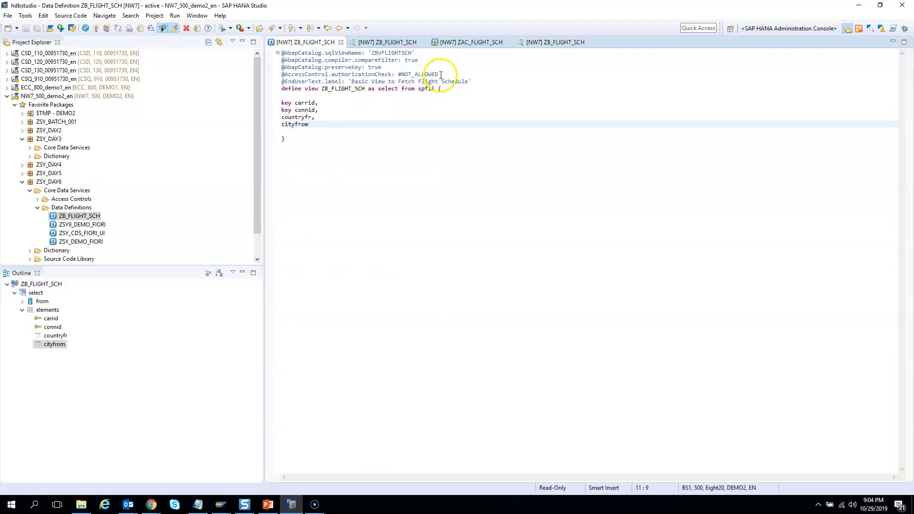
pyautogui.doubleClick(417, 74)
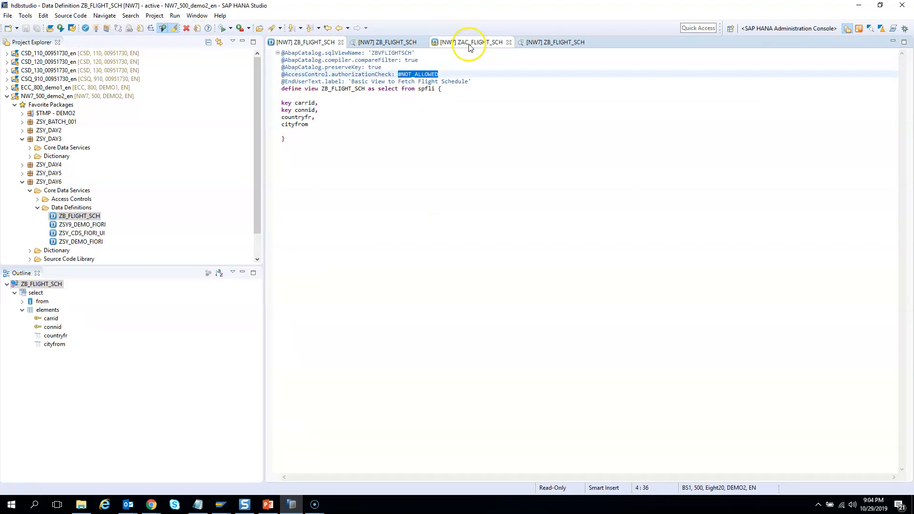
pyautogui.click(467, 42)
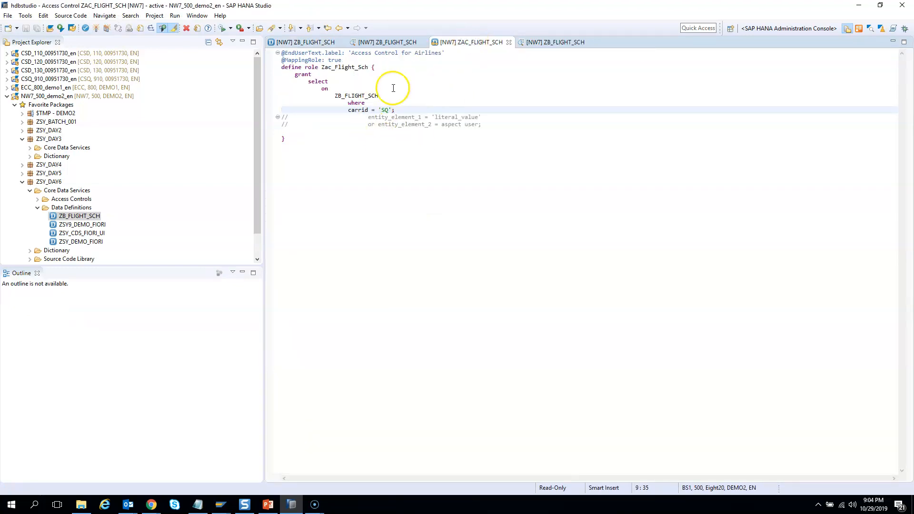
pyautogui.moveTo(359, 67)
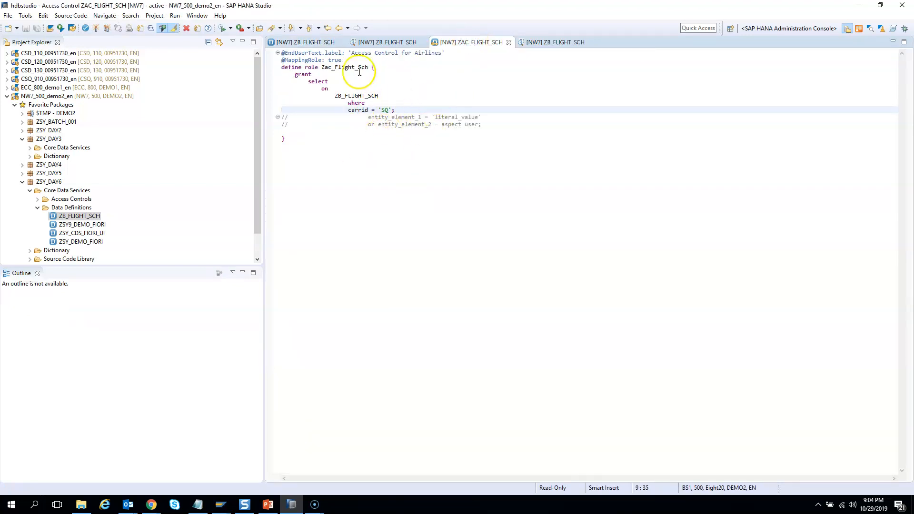
pyautogui.click(303, 42)
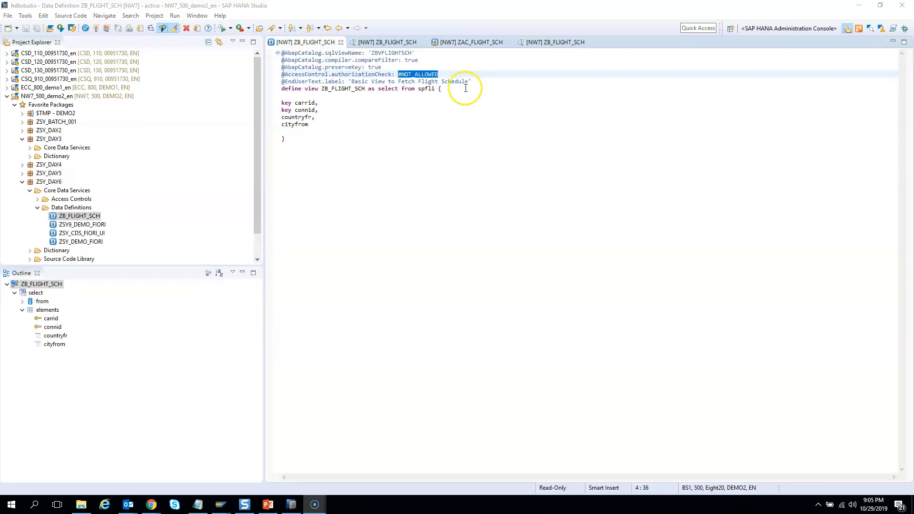
pyautogui.moveTo(389, 143)
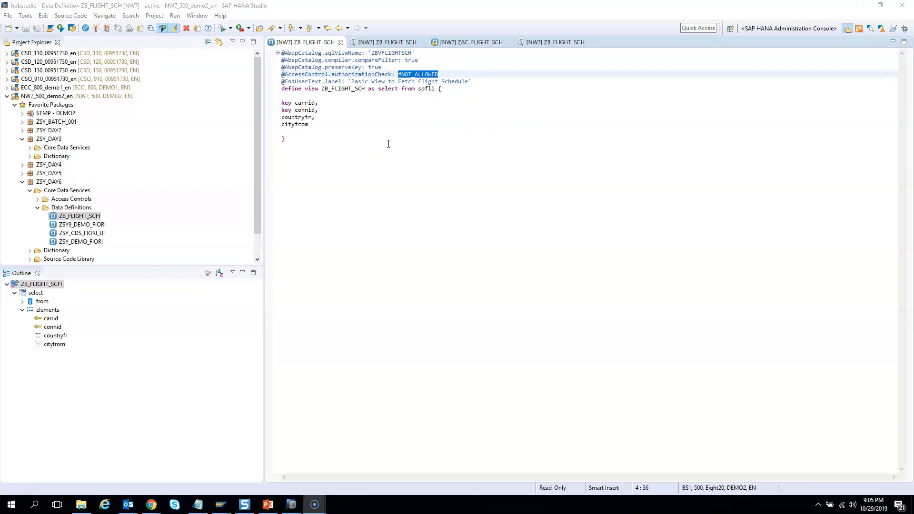
# Change the authorizationCheck annotation to #CHECK and activate ZB_FLIGHT_SCH.
pyautogui.click(449, 74)
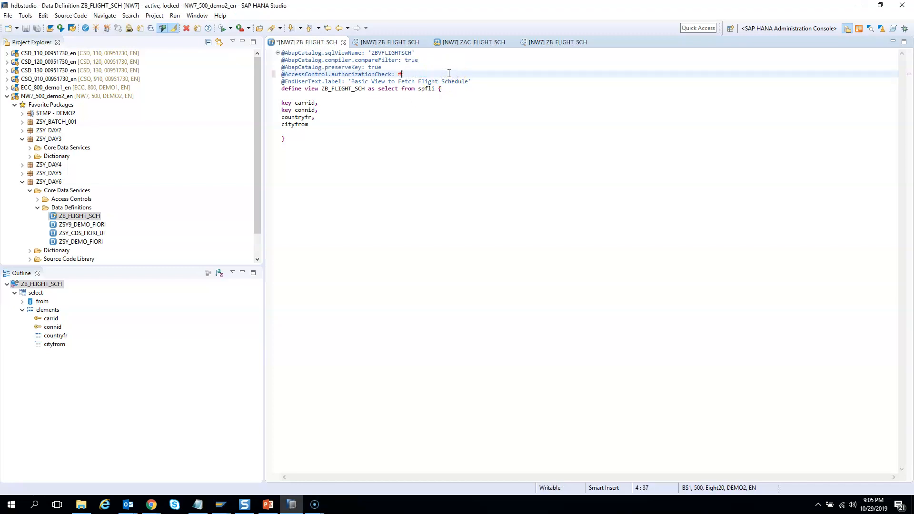
pyautogui.write('CHECK')
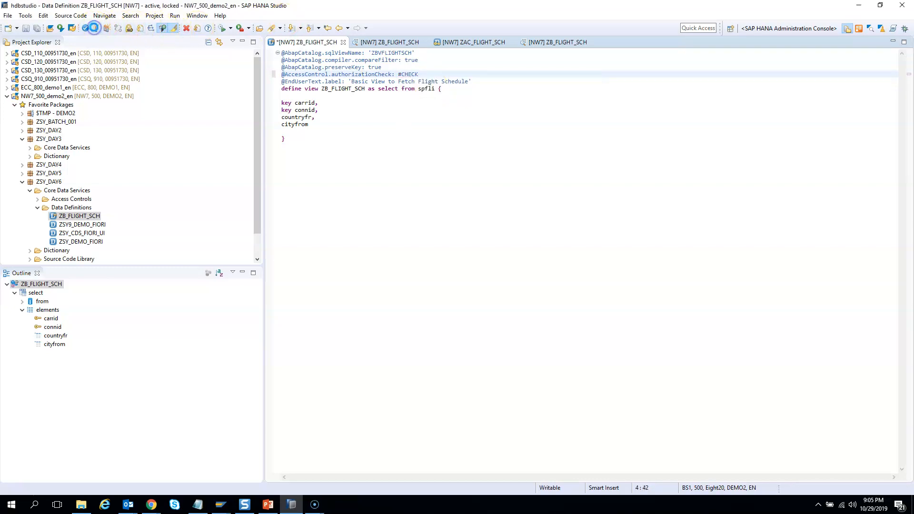
pyautogui.click(93, 28)
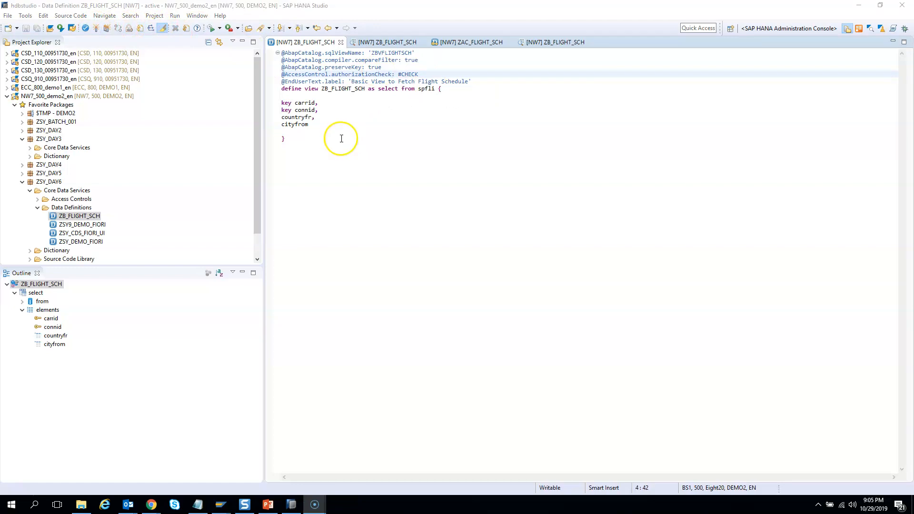
pyautogui.click(341, 138)
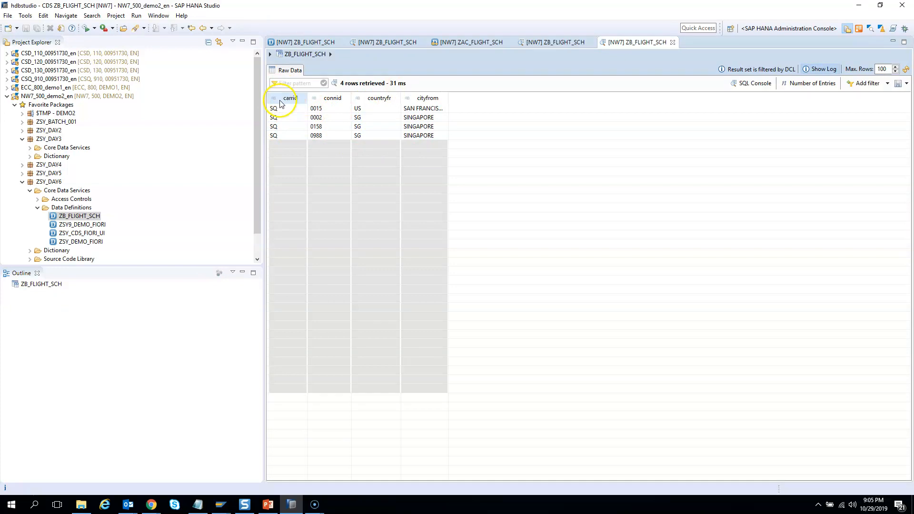
# Check that the four previewed rows all have carrid SQ, ending on ZAC_FLIGHT_SCH.
pyautogui.click(286, 117)
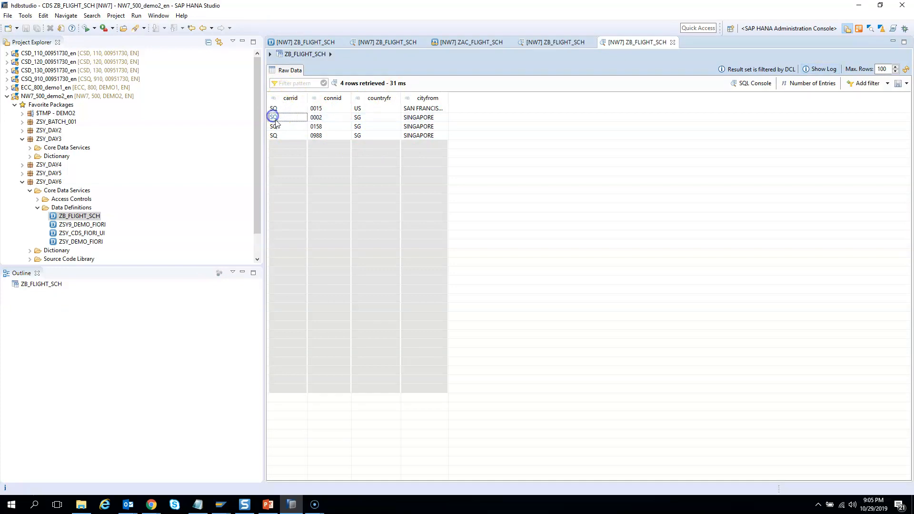
pyautogui.click(286, 135)
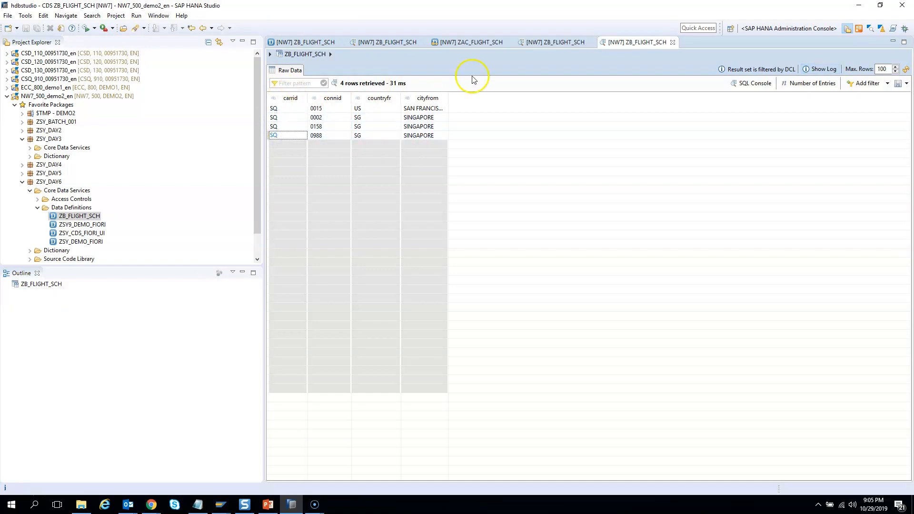
pyautogui.click(287, 109)
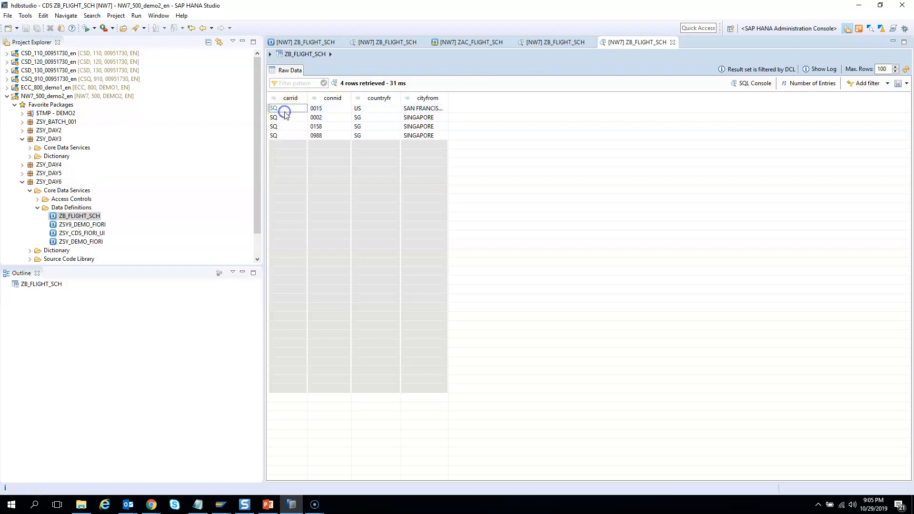
pyautogui.click(467, 42)
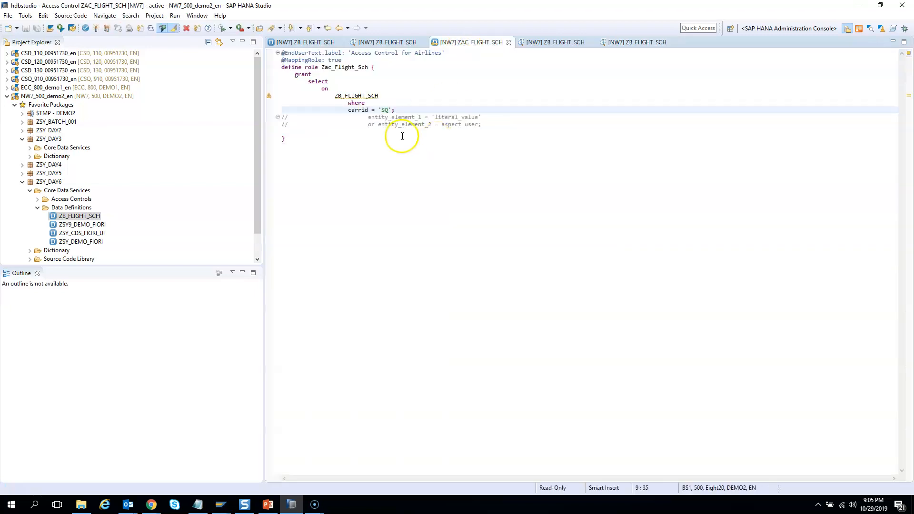
# Highlight the carrid = 'SQ' condition, ZB_FLIGHT_SCH entity and Zac_Flight_Sch role, then return to the view.
pyautogui.doubleClick(371, 109)
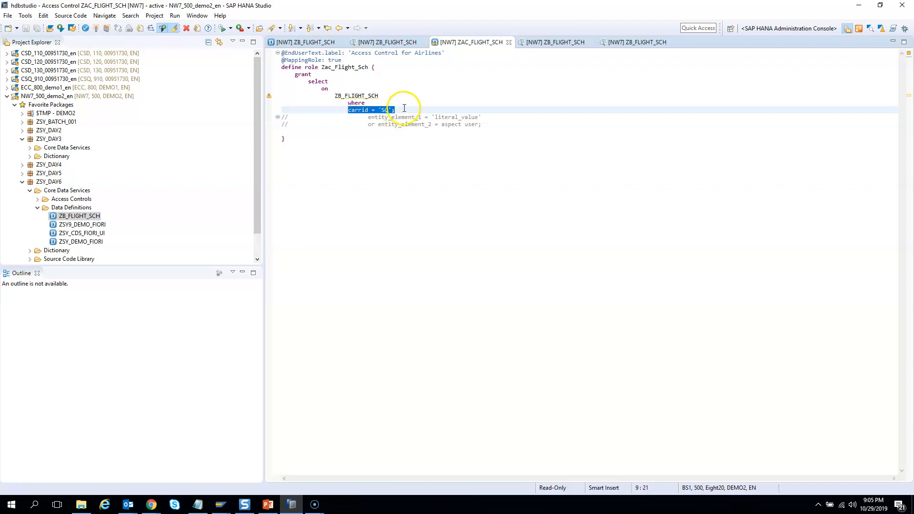
pyautogui.click(379, 96)
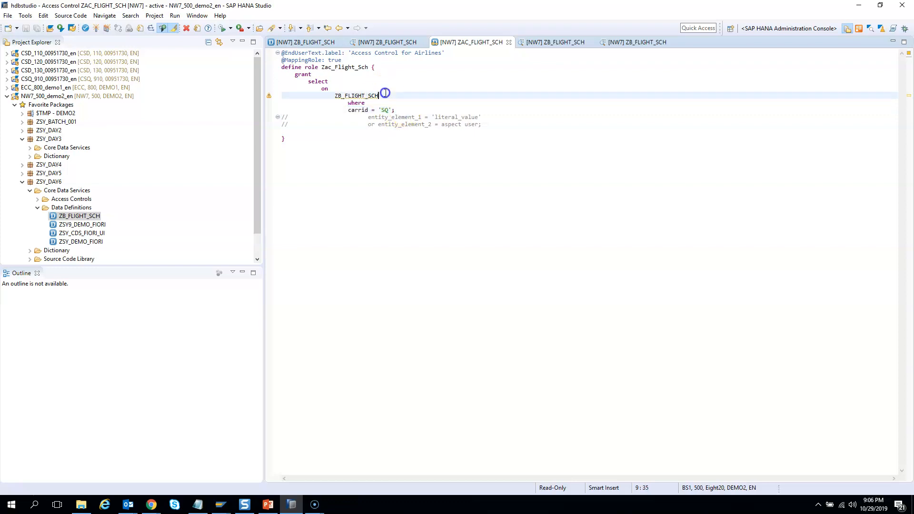
pyautogui.doubleClick(356, 95)
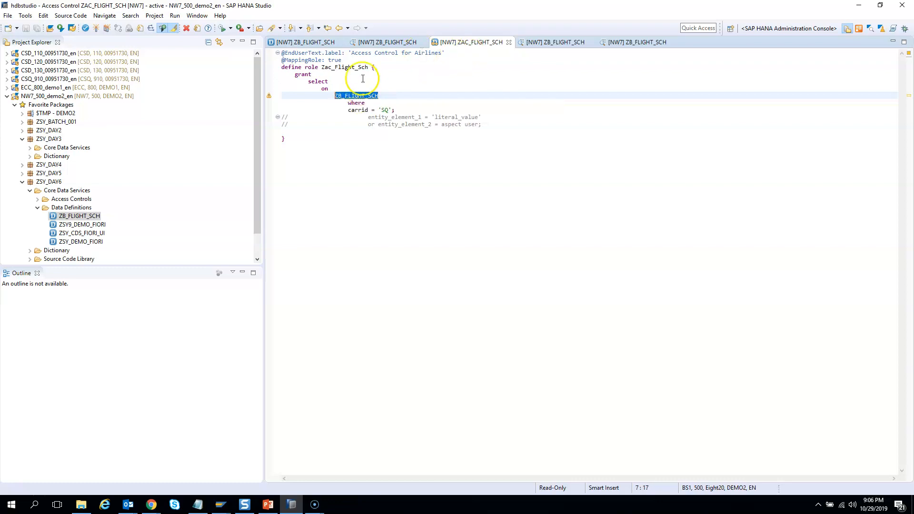
pyautogui.doubleClick(343, 67)
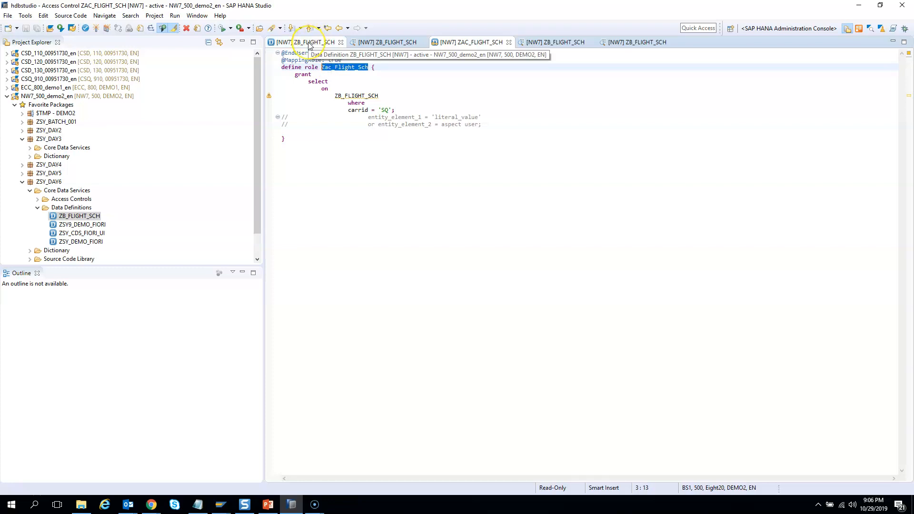
pyautogui.moveTo(431, 103)
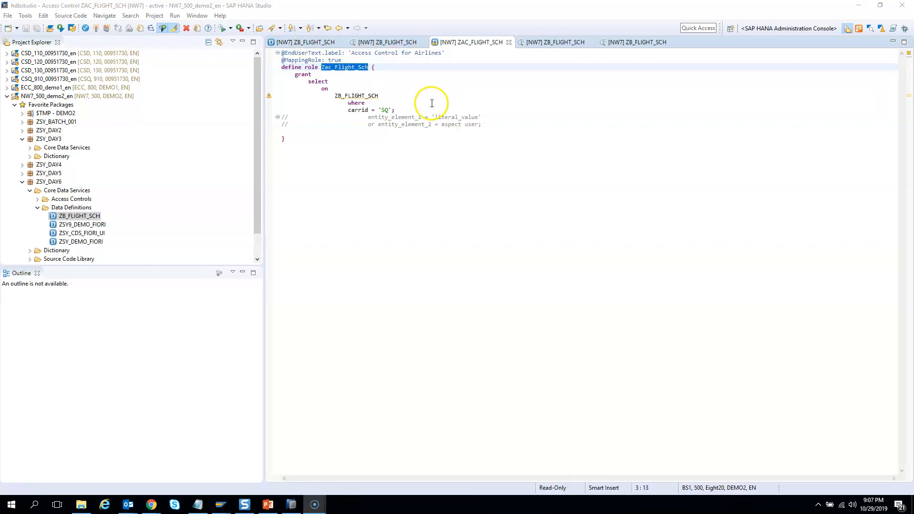
pyautogui.click(304, 42)
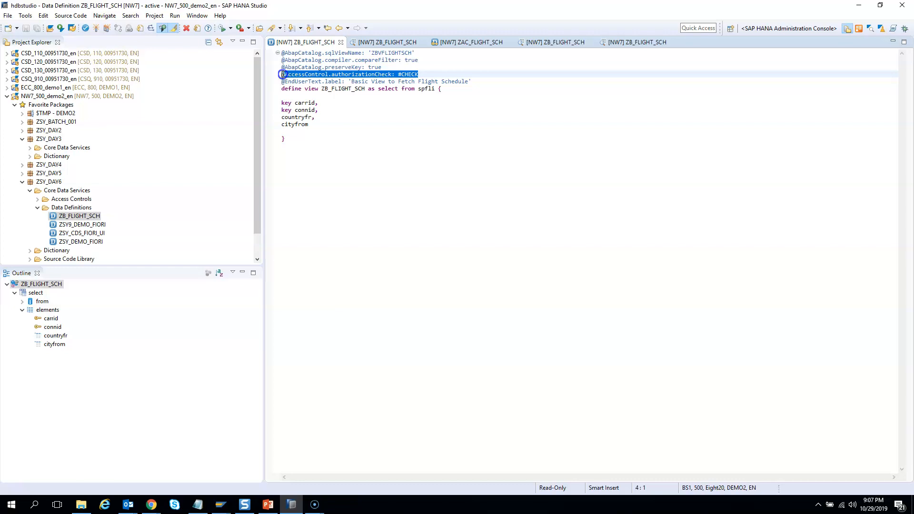
pyautogui.moveTo(415, 90)
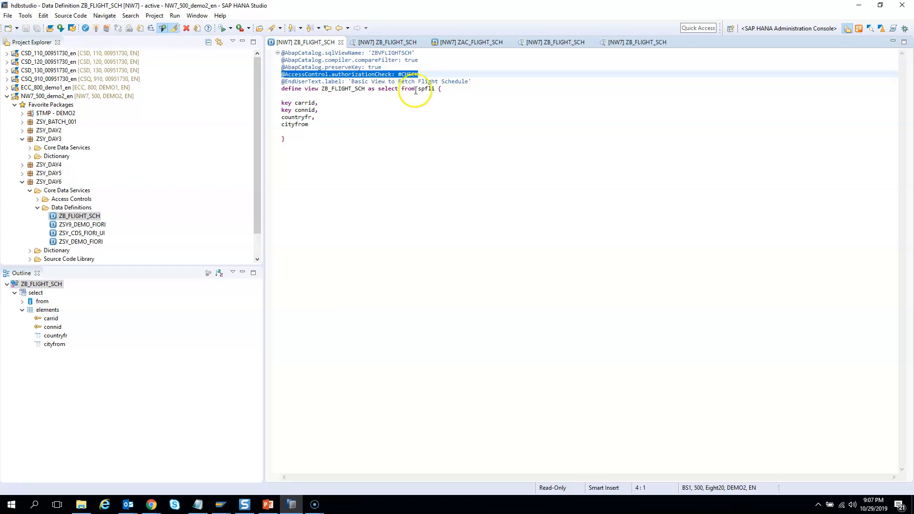
# Alternate between the ZB_FLIGHT_SCH and ZAC_FLIGHT_SCH tabs, ending on the access control.
pyautogui.click(469, 42)
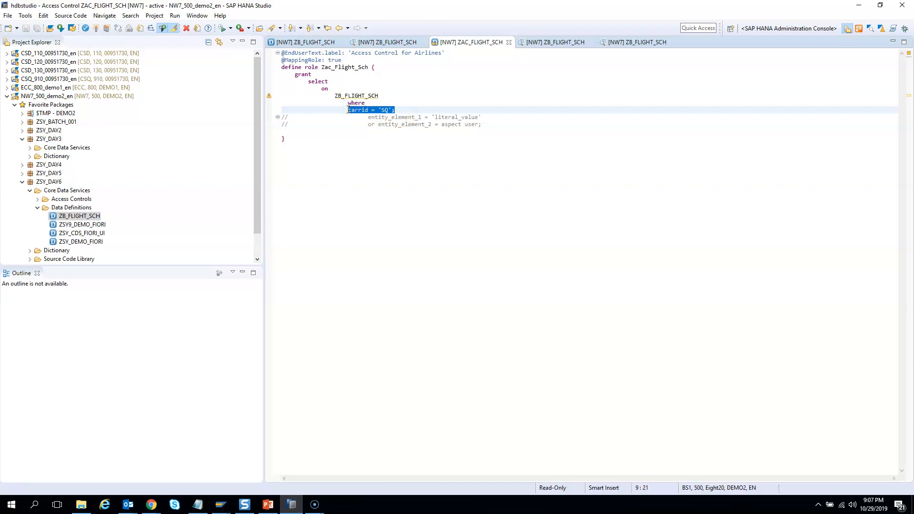
pyautogui.click(300, 42)
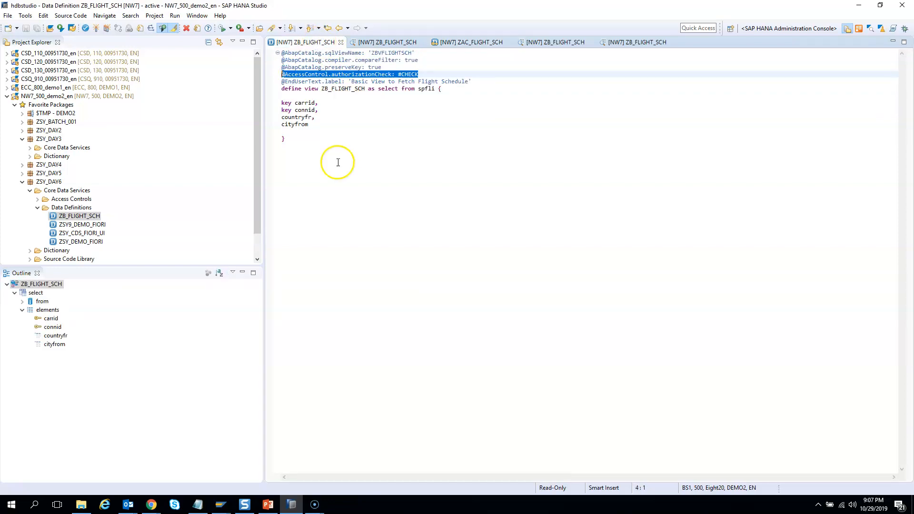
pyautogui.moveTo(384, 107)
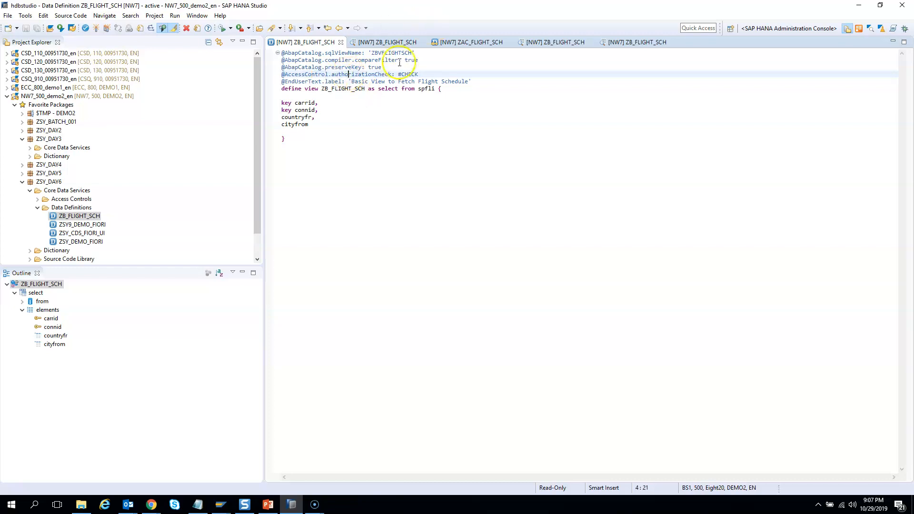
pyautogui.moveTo(436, 67)
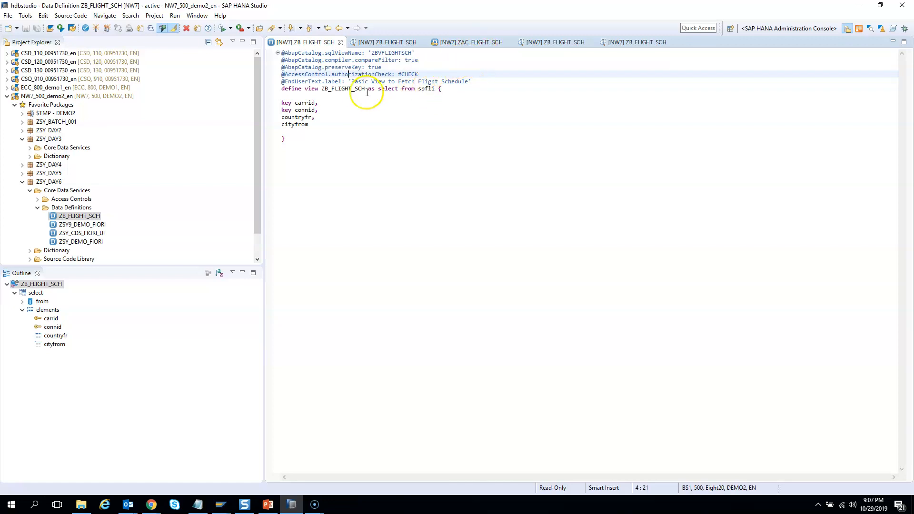
pyautogui.click(469, 42)
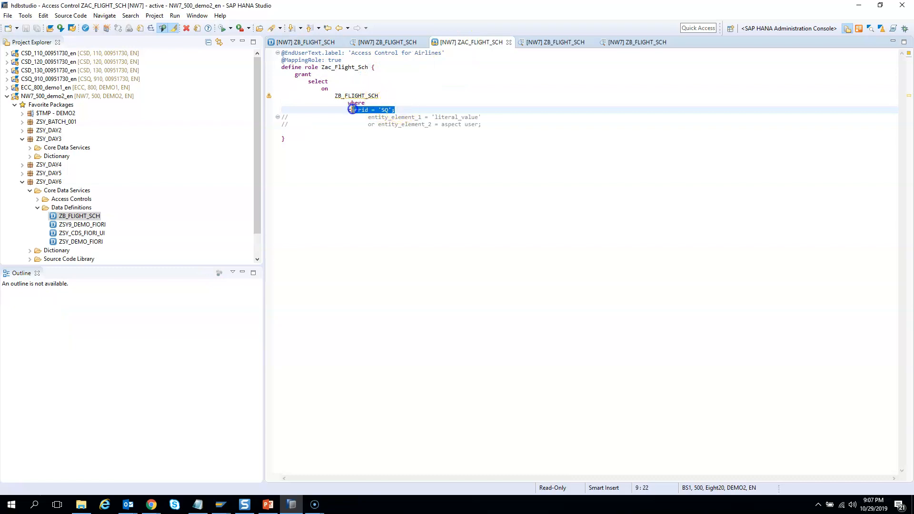
pyautogui.click(304, 41)
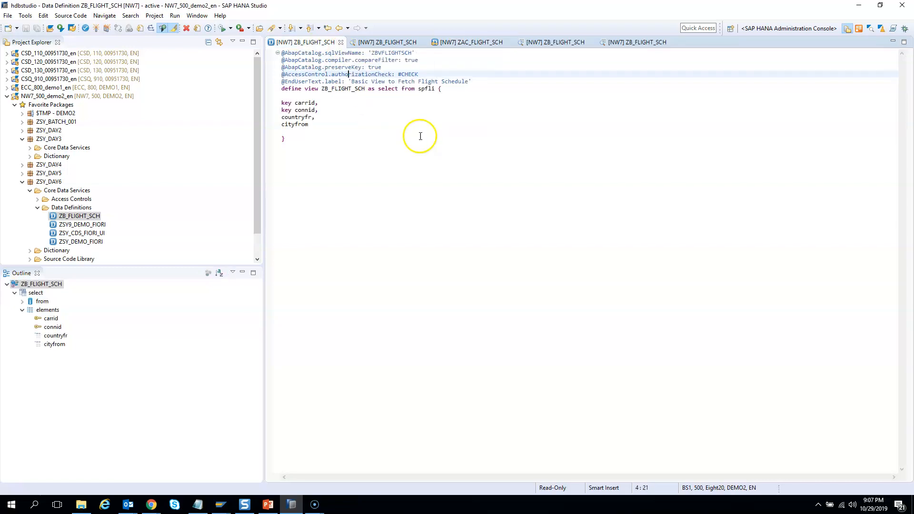
pyautogui.click(469, 42)
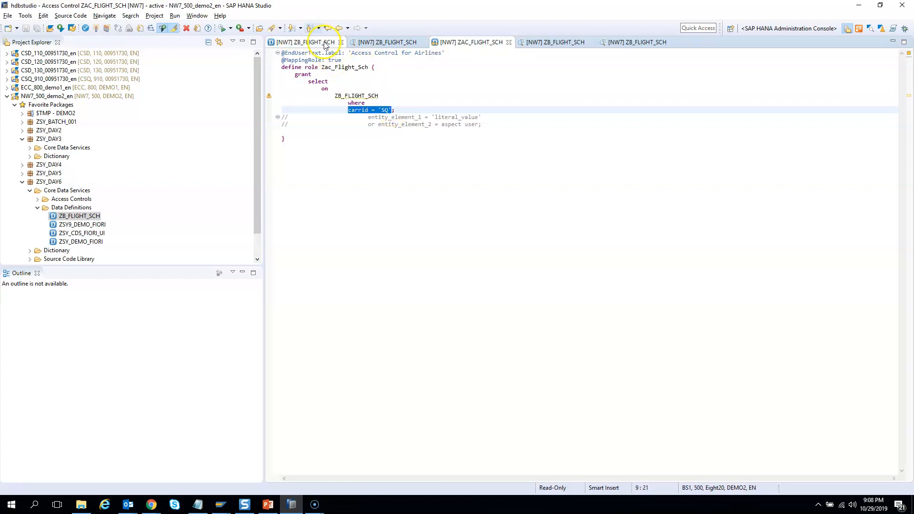
pyautogui.click(379, 67)
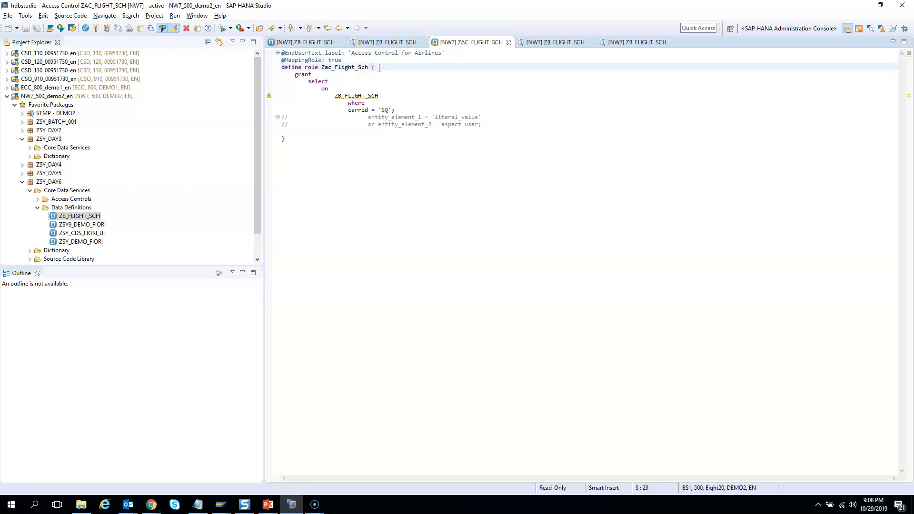
pyautogui.moveTo(627, 50)
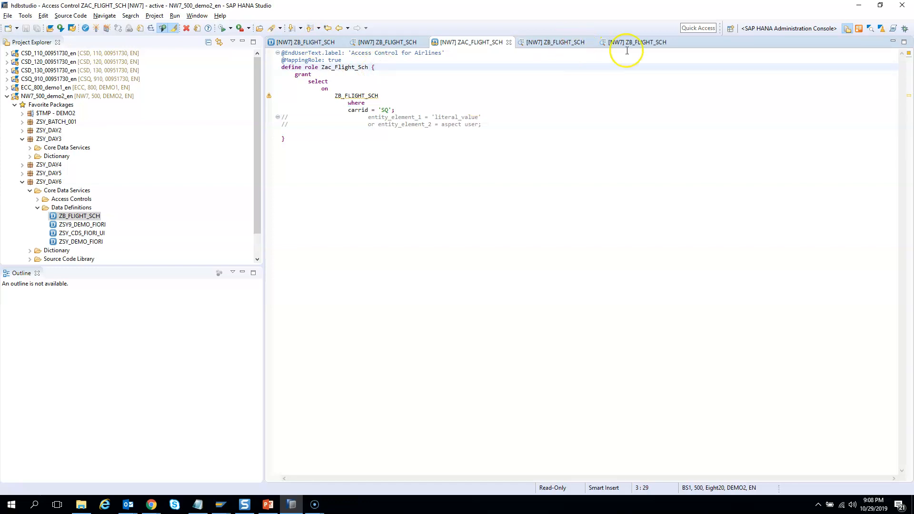